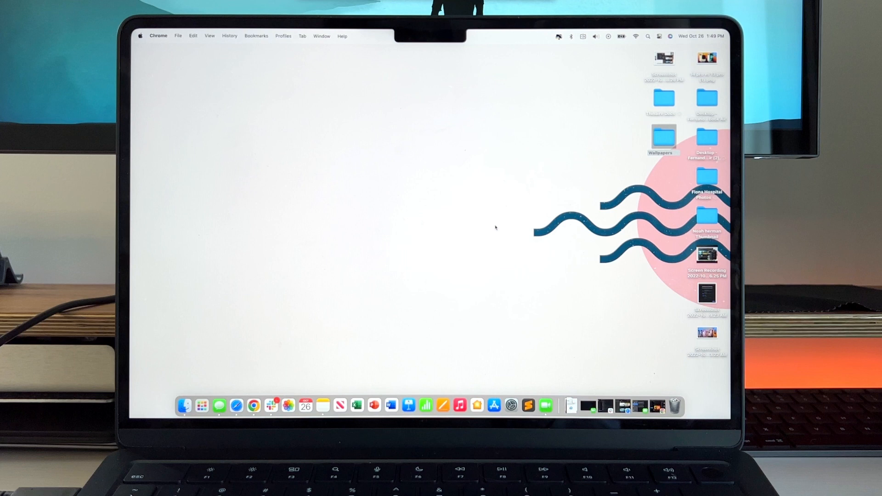
{"action": "mouse_move", "coordinate": [498, 231]}
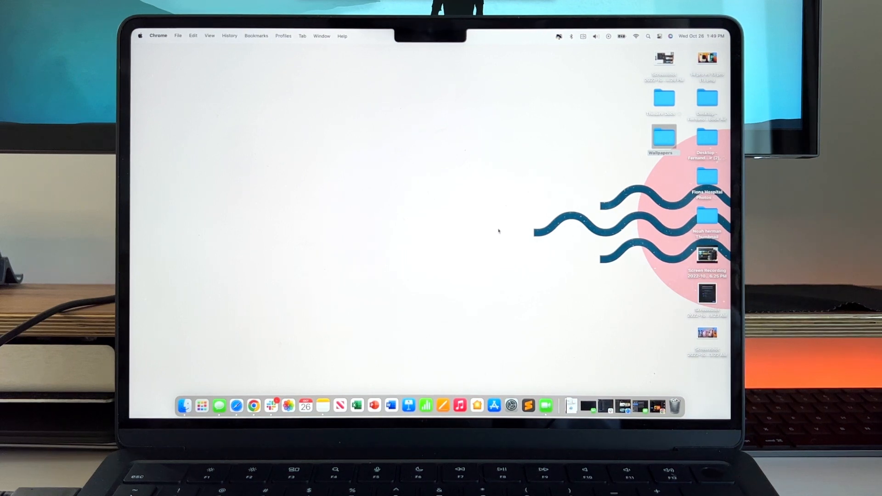
{"action": "mouse_move", "coordinate": [473, 238]}
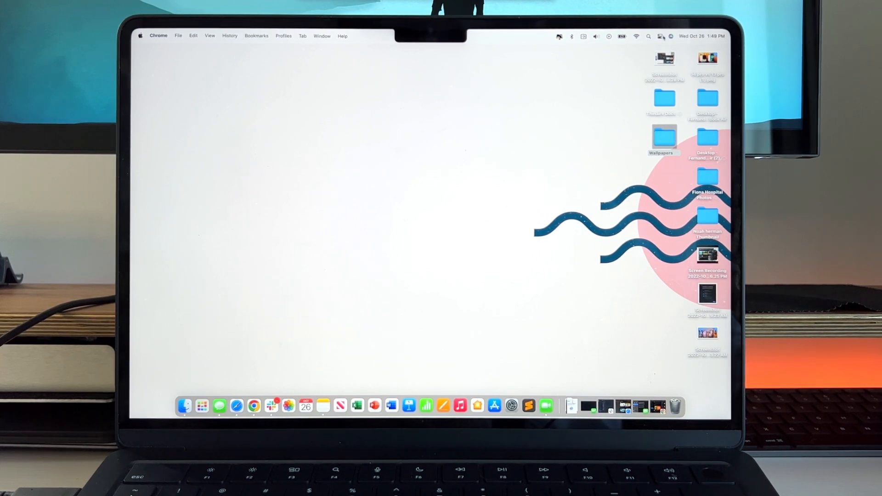
- Enable Stage Manager from Control Center so desktop icons hide and windows group into stages
{"action": "left_click", "coordinate": [659, 36]}
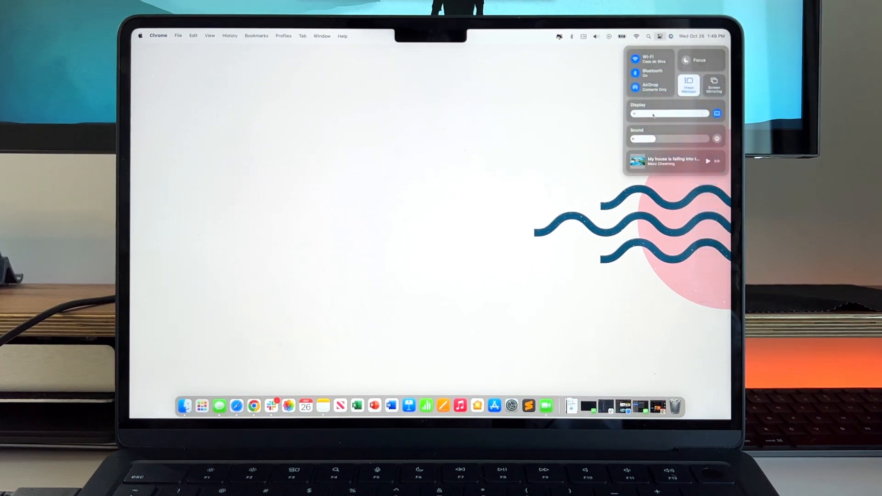
{"action": "left_click", "coordinate": [391, 216]}
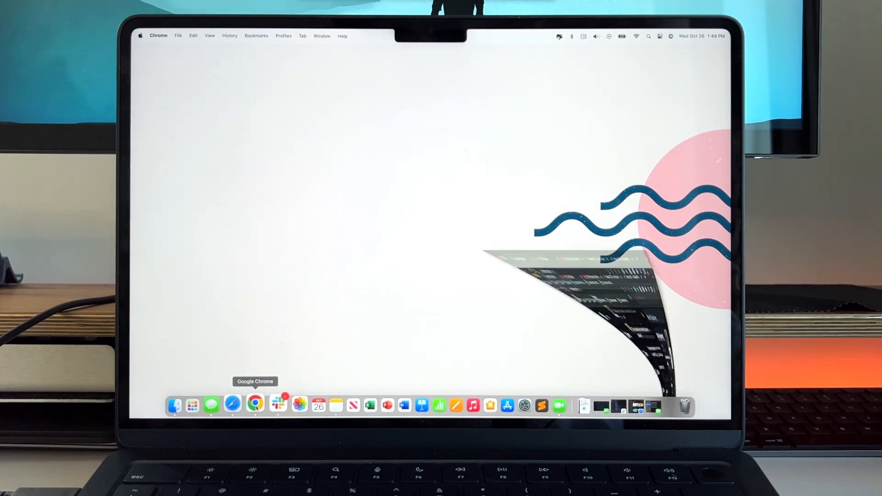
- Bring Notes, then Safari to center stage, and show Safari's PSEG login tab
{"action": "left_click", "coordinate": [254, 403]}
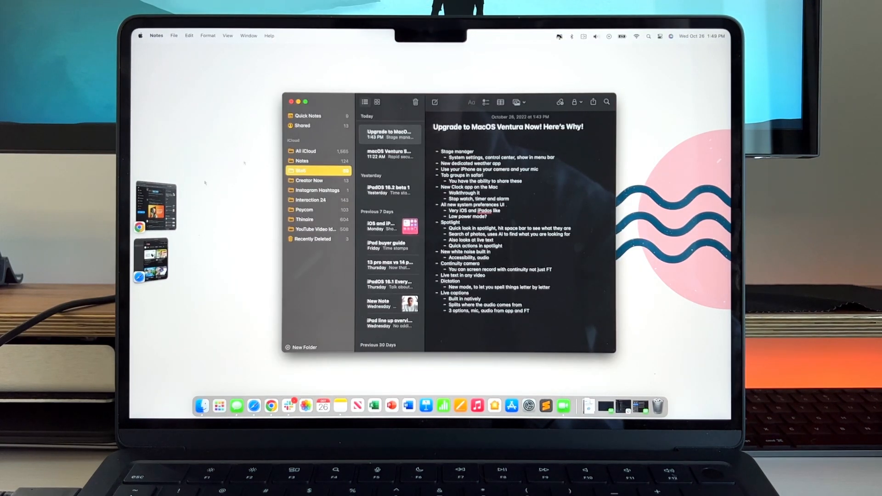
{"action": "left_click", "coordinate": [271, 411]}
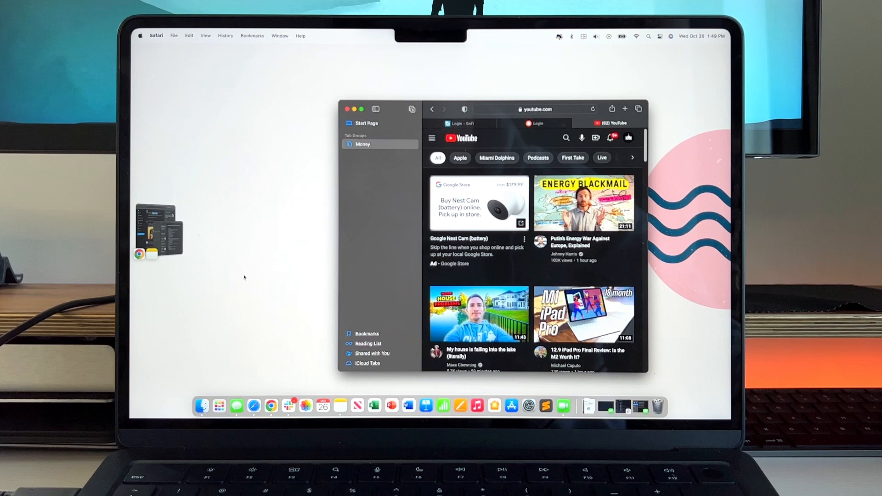
{"action": "mouse_move", "coordinate": [382, 204]}
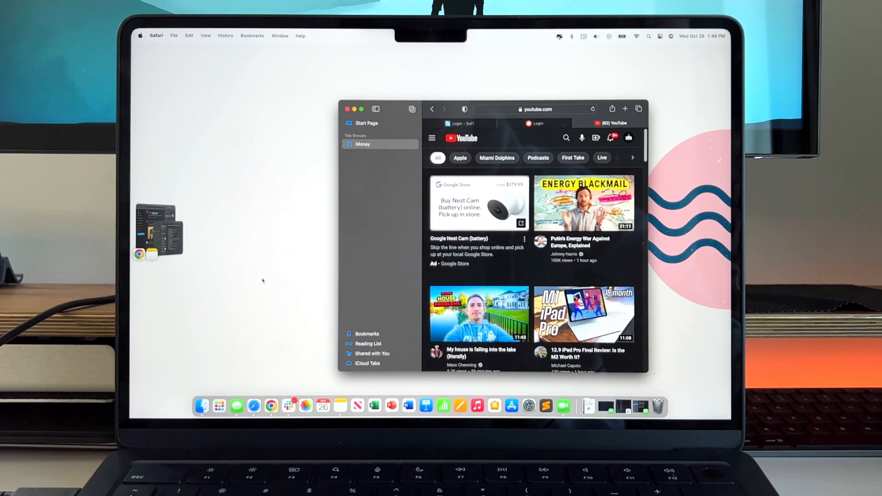
{"action": "left_click", "coordinate": [534, 123]}
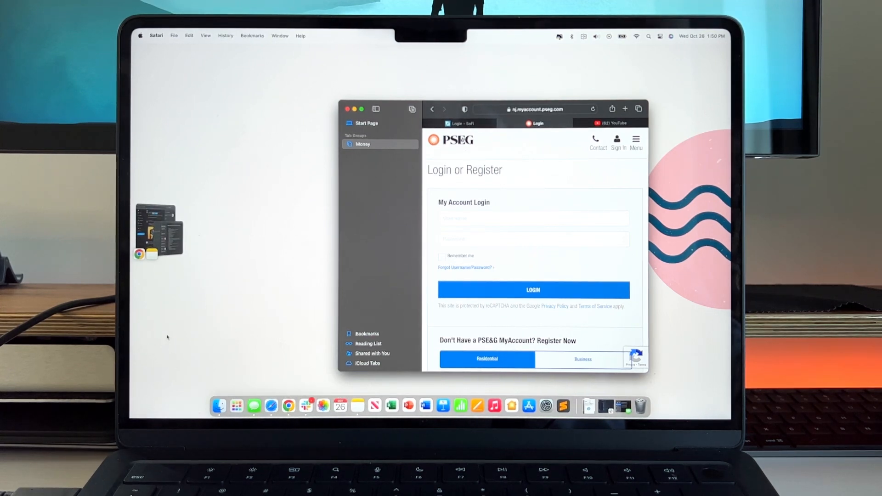
{"action": "mouse_move", "coordinate": [201, 296]}
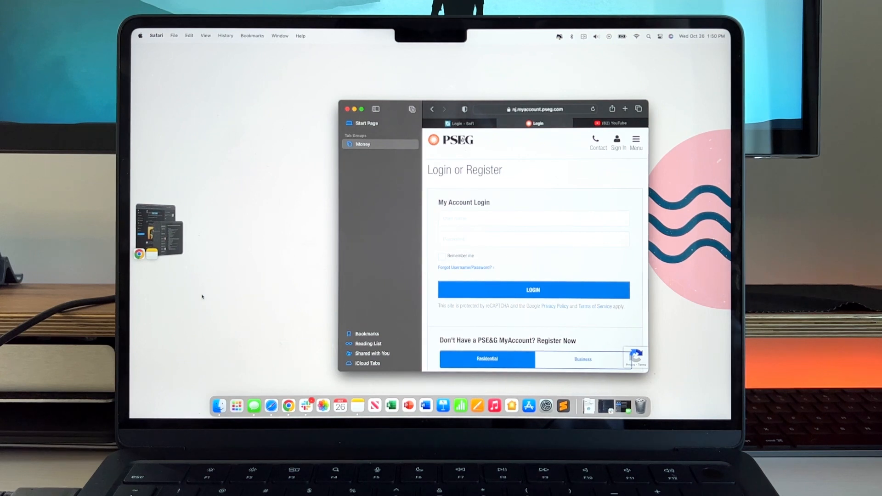
{"action": "mouse_move", "coordinate": [440, 404]}
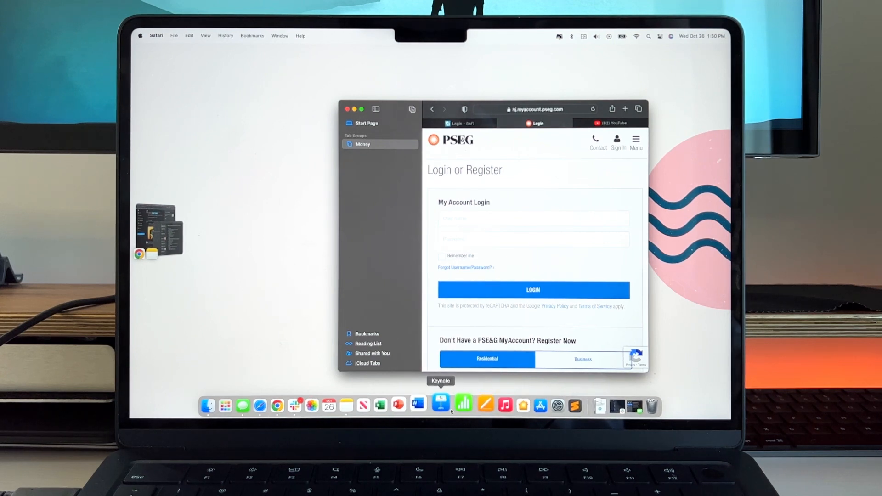
{"action": "mouse_move", "coordinate": [477, 403]}
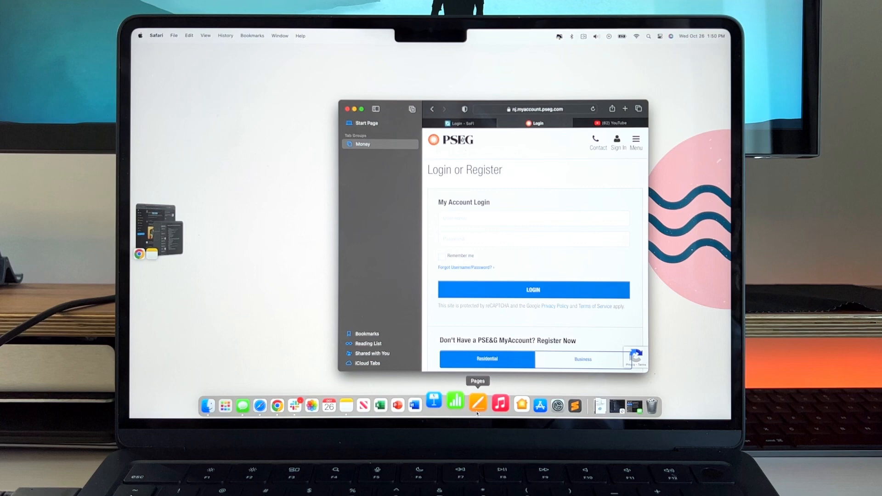
- Switch Stage Manager off from Control Center, restoring the desktop icons
{"action": "right_click", "coordinate": [462, 405]}
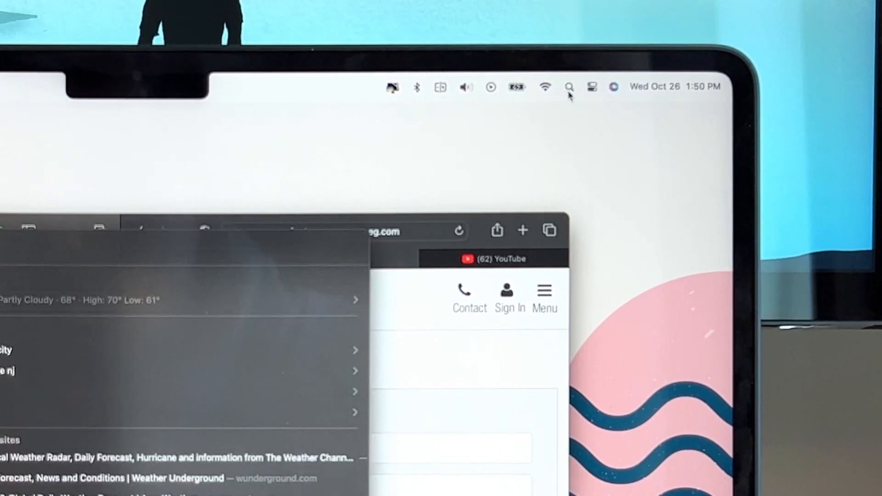
{"action": "left_click", "coordinate": [591, 87]}
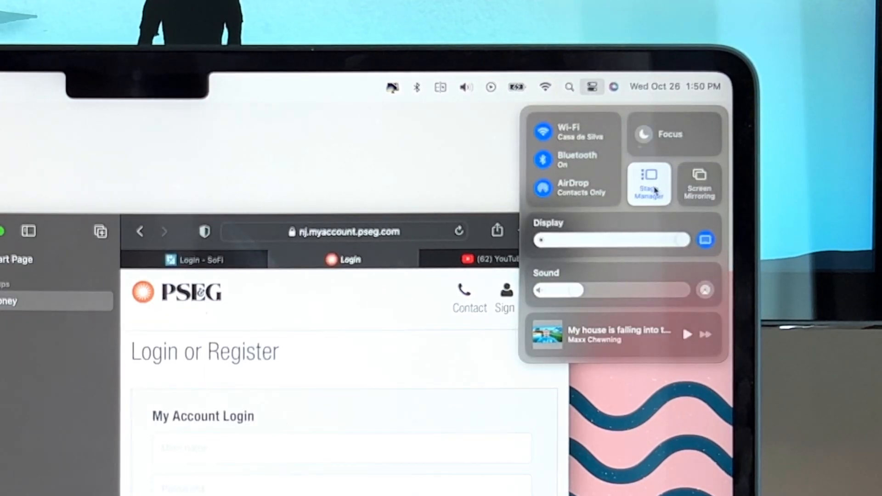
{"action": "left_click", "coordinate": [649, 184]}
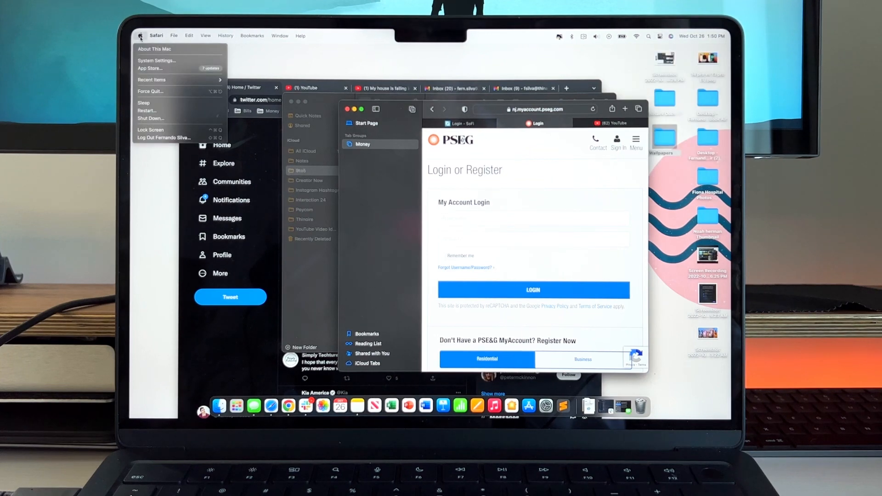
- Check the Stage Manager menu bar item on System Settings' Control Center page, then return to Safari
{"action": "left_click", "coordinate": [158, 60]}
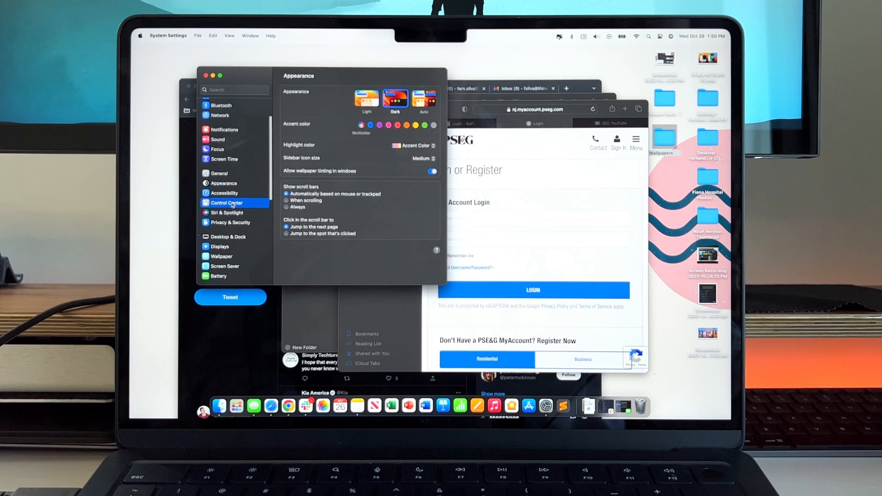
{"action": "left_click", "coordinate": [226, 202]}
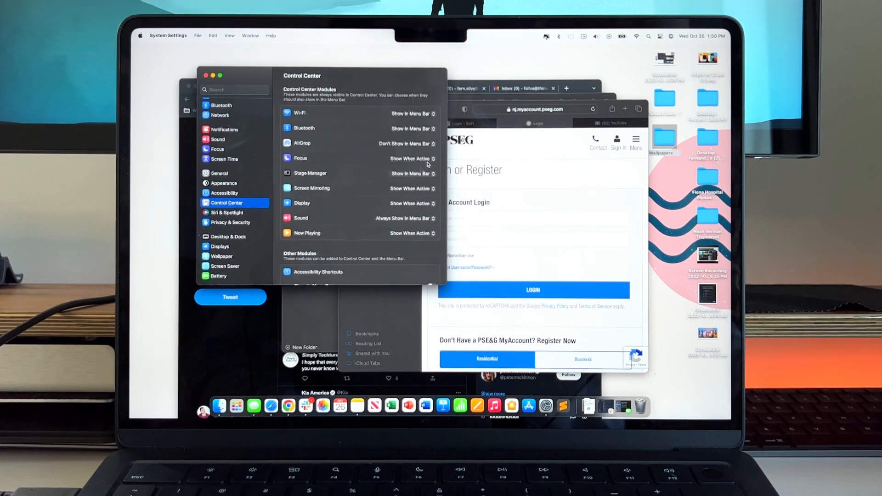
{"action": "left_click", "coordinate": [571, 36]}
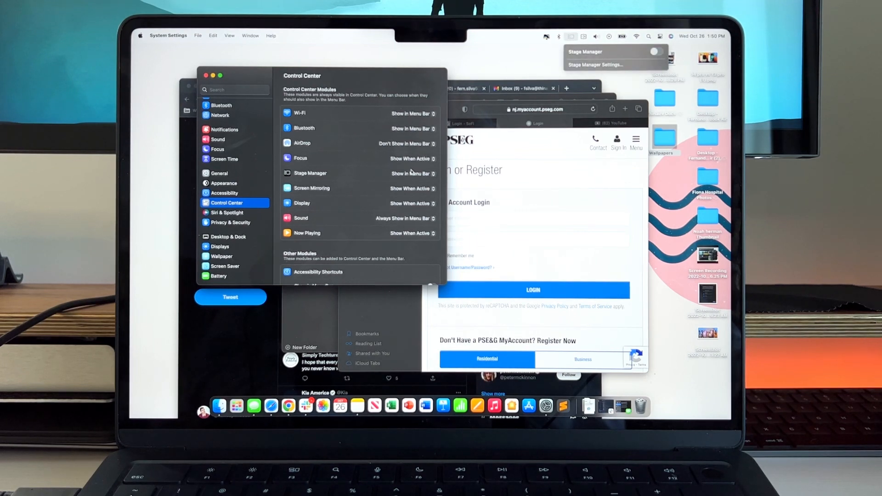
{"action": "left_click", "coordinate": [411, 174]}
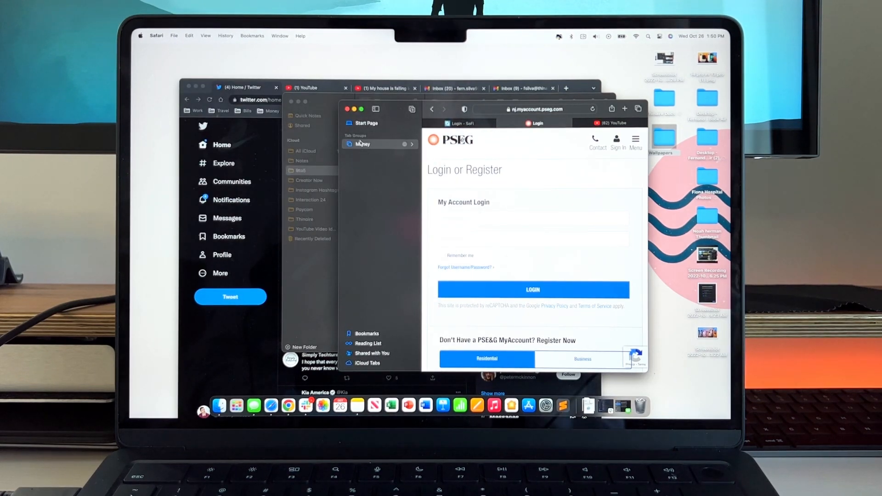
- Launch Weather via a Spotlight search for 'weather' and dismiss its More Detail tip
{"action": "type", "text": "weather"}
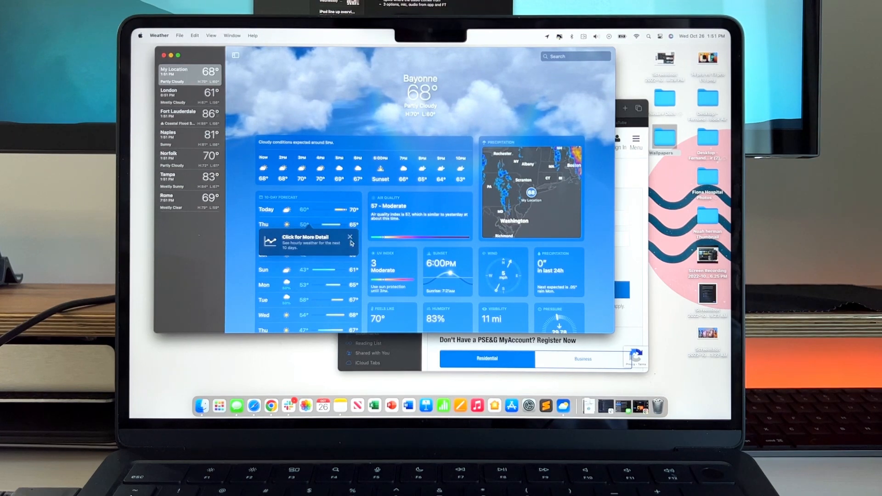
{"action": "left_click", "coordinate": [349, 236]}
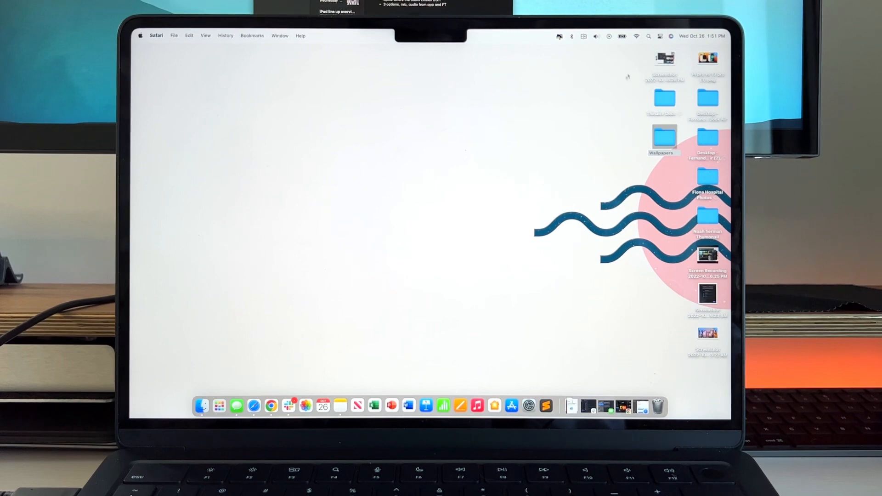
- Launch FaceTime via a Spotlight search for 'FaceTime', then bring up System Settings' Appearance page
{"action": "type", "text": "weather"}
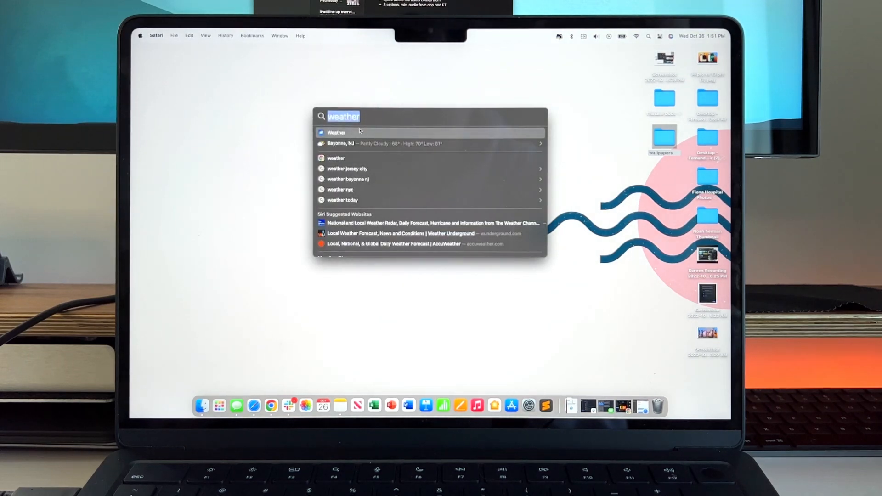
{"action": "type", "text": "faceTime"}
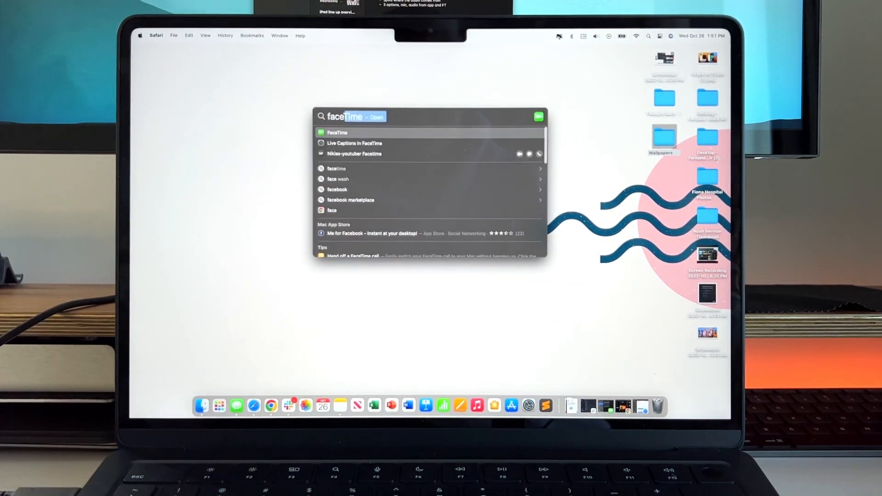
{"action": "left_click", "coordinate": [338, 133]}
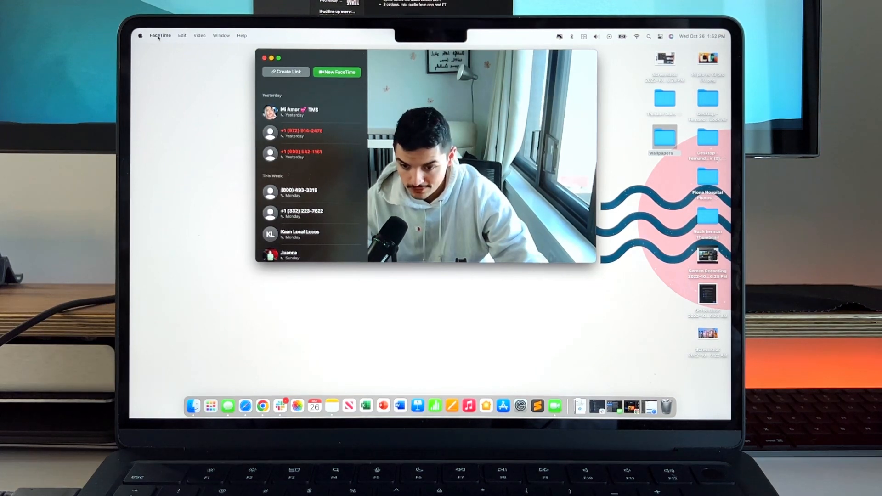
{"action": "left_click", "coordinate": [198, 36]}
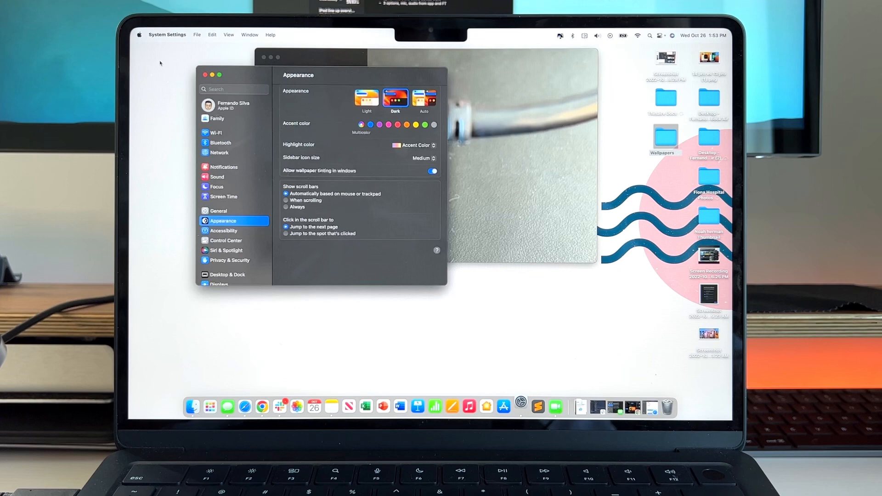
{"action": "left_click", "coordinate": [218, 176]}
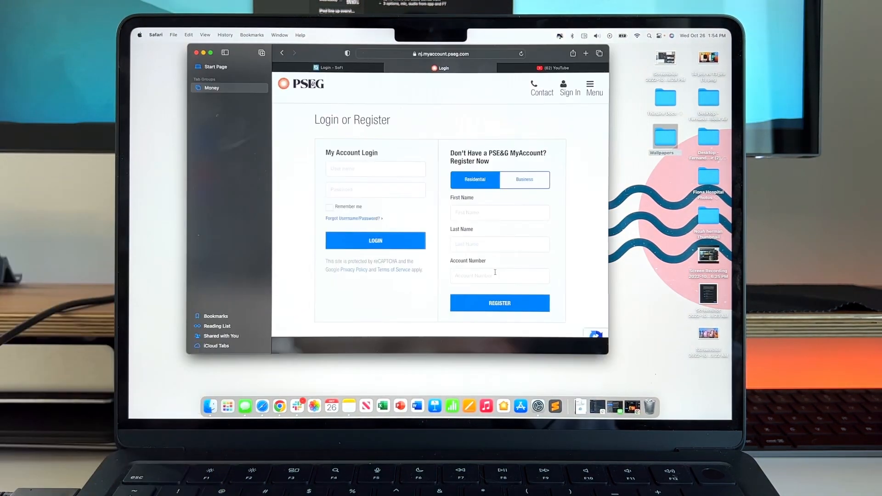
{"action": "mouse_move", "coordinate": [250, 153]}
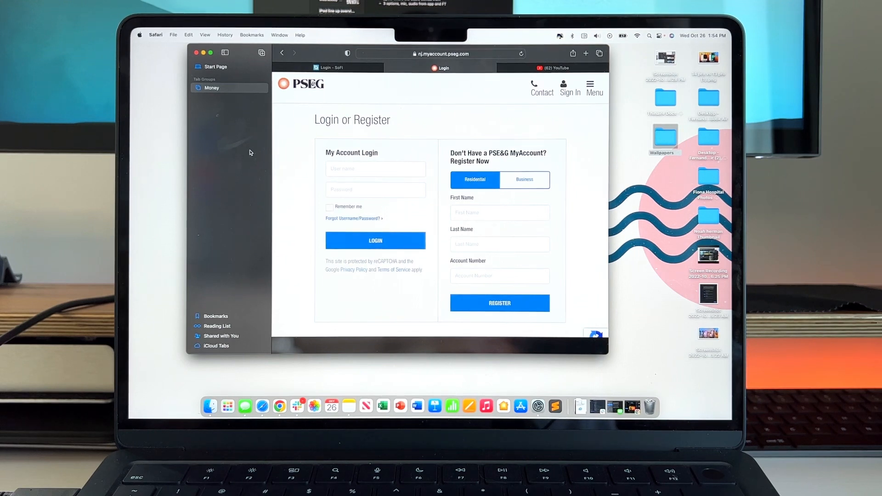
{"action": "mouse_move", "coordinate": [230, 89]}
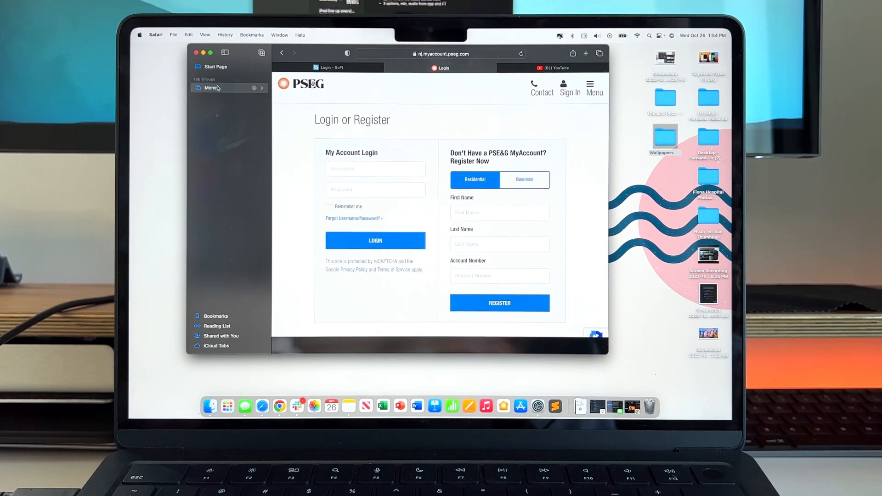
{"action": "mouse_move", "coordinate": [231, 113]}
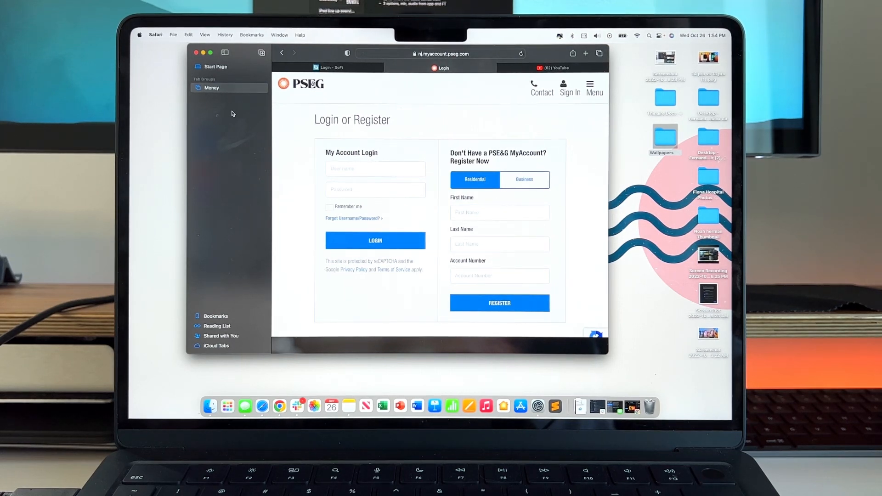
{"action": "mouse_move", "coordinate": [233, 93]}
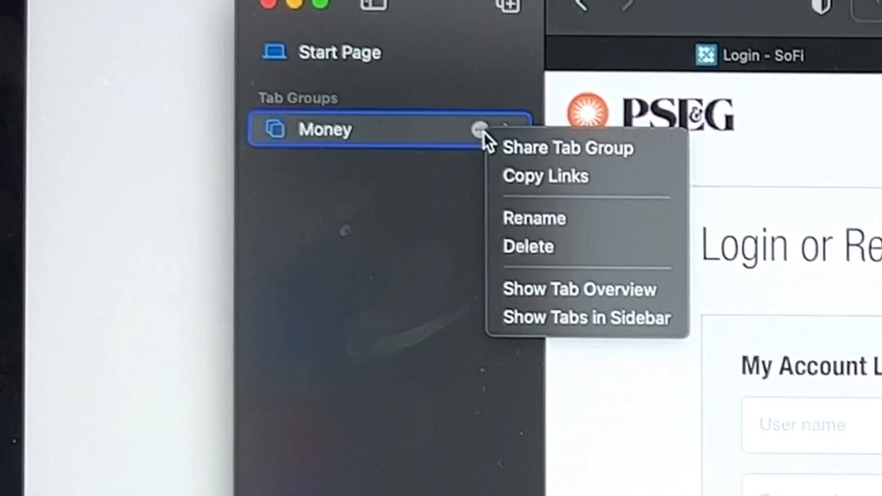
- Open the Share Tab Group options for Safari's Money tab group
{"action": "left_click", "coordinate": [566, 148]}
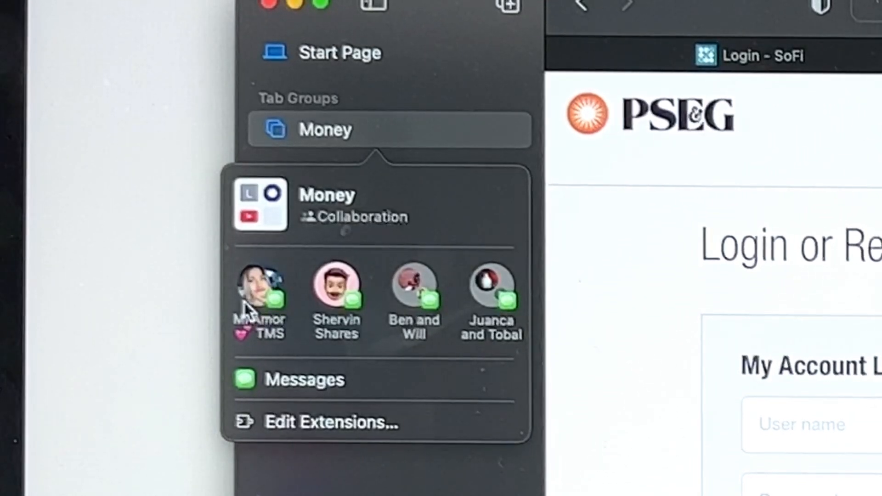
{"action": "mouse_move", "coordinate": [254, 320]}
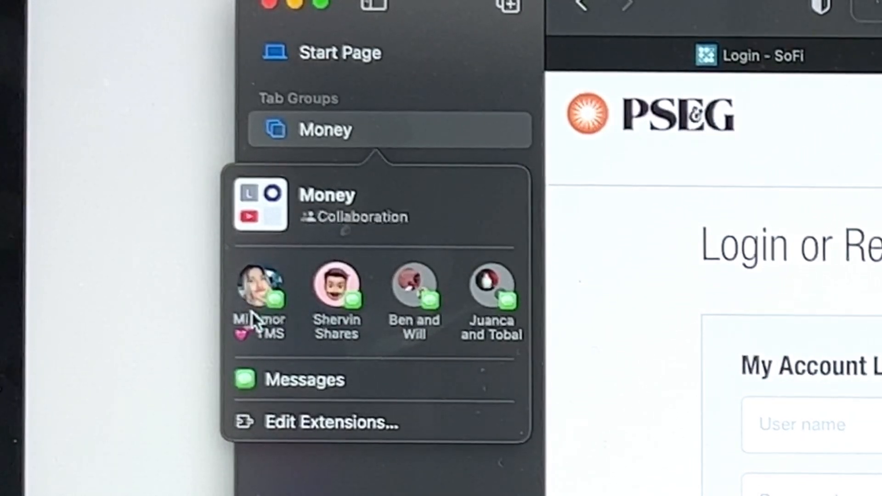
{"action": "mouse_move", "coordinate": [255, 318]}
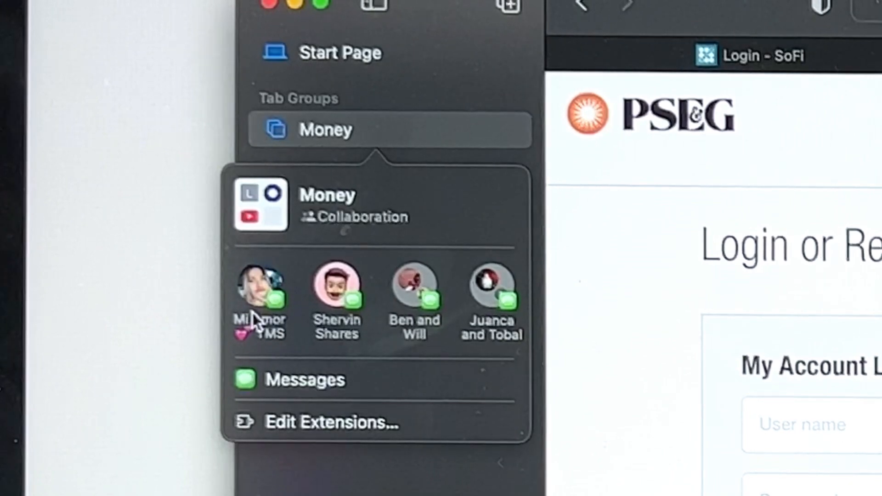
{"action": "mouse_move", "coordinate": [258, 312]}
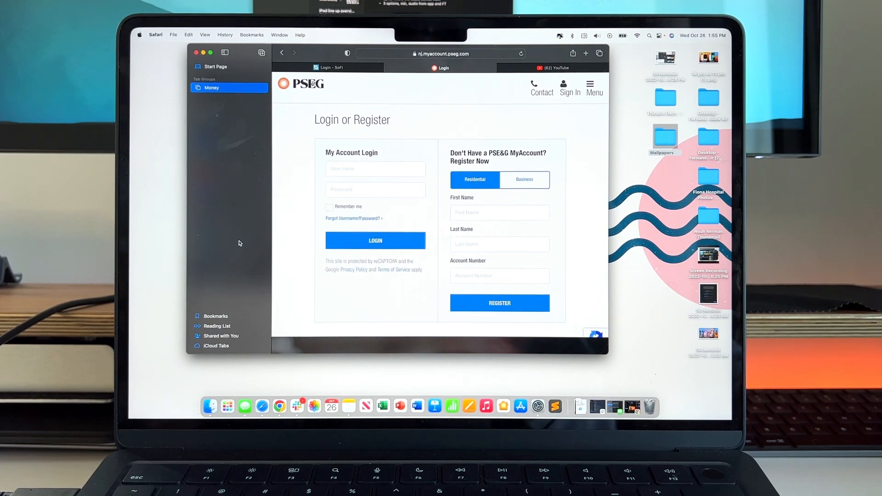
{"action": "mouse_move", "coordinate": [245, 142]}
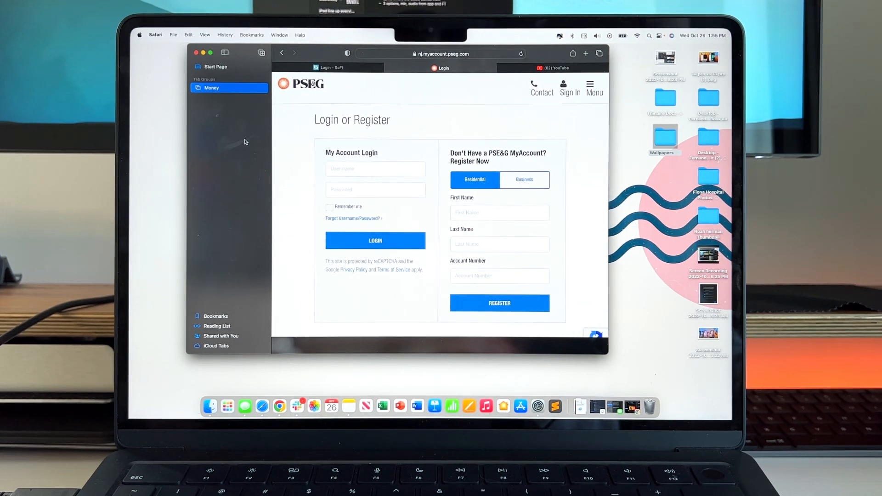
{"action": "mouse_move", "coordinate": [308, 110]}
{"action": "type", "text": "clo"}
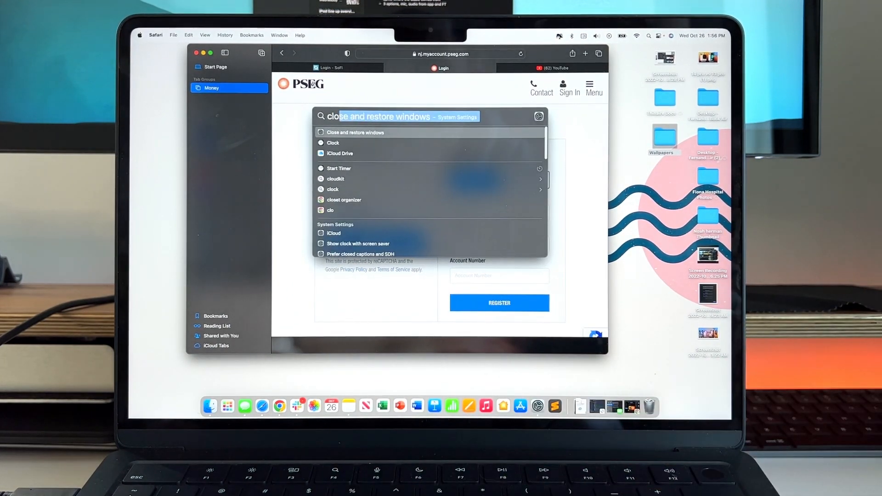
- Launch Clock from Spotlight results and switch between its Stopwatch and Alarm views
{"action": "left_click", "coordinate": [333, 143]}
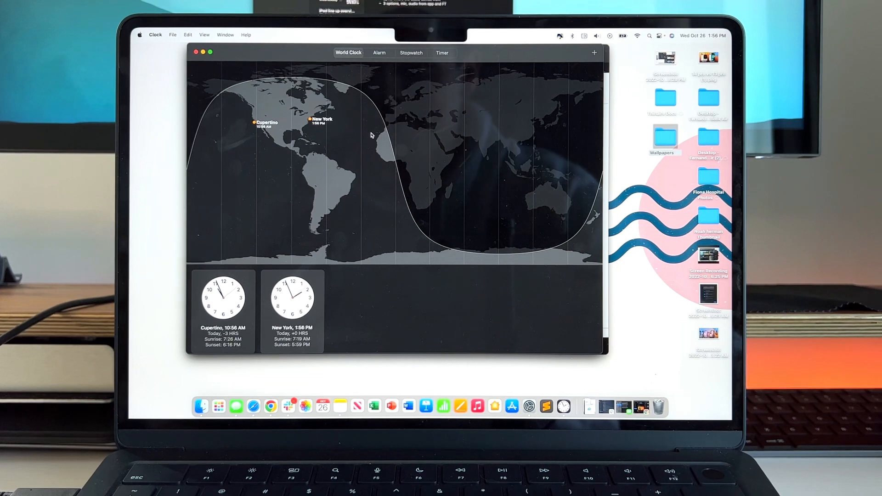
{"action": "mouse_move", "coordinate": [332, 150]}
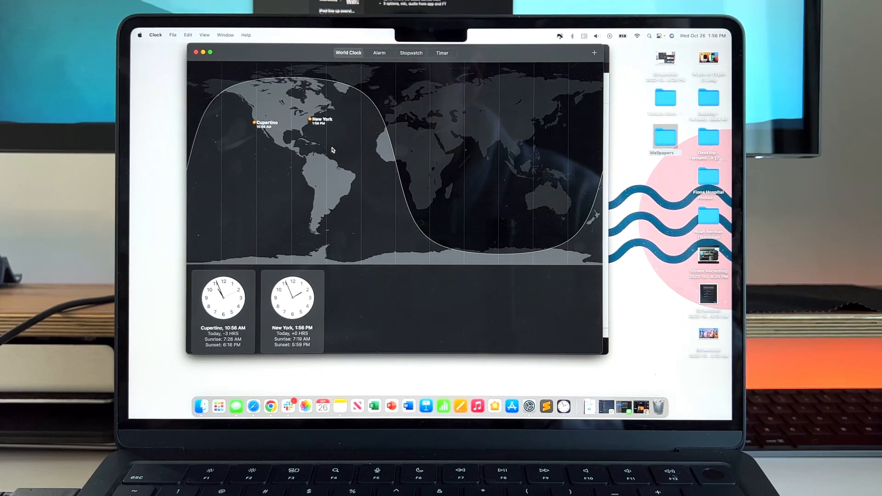
{"action": "mouse_move", "coordinate": [388, 73]}
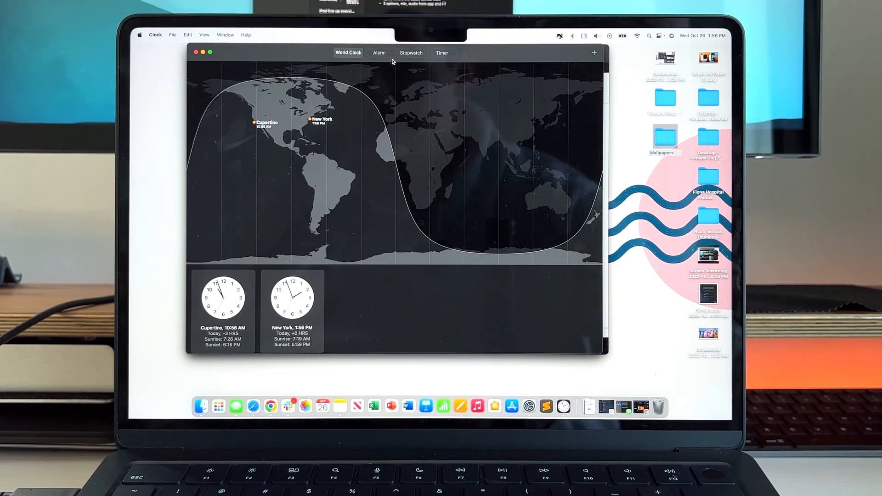
{"action": "left_click", "coordinate": [410, 52]}
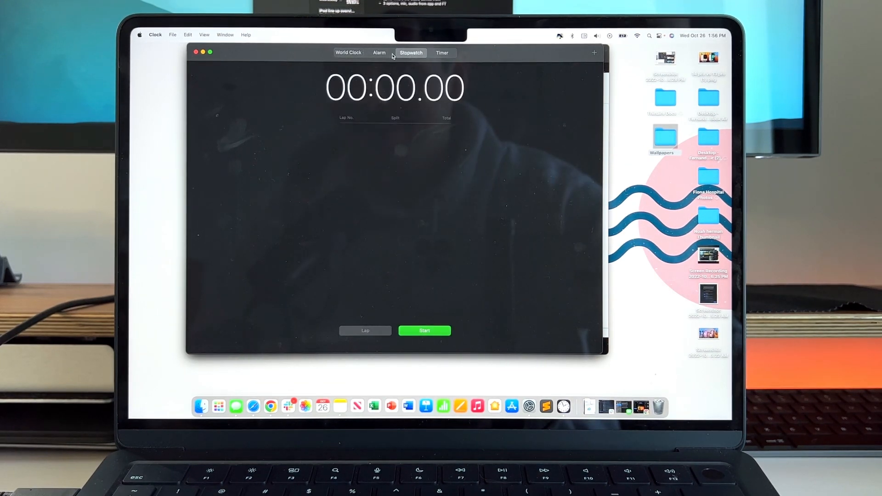
{"action": "left_click", "coordinate": [379, 52]}
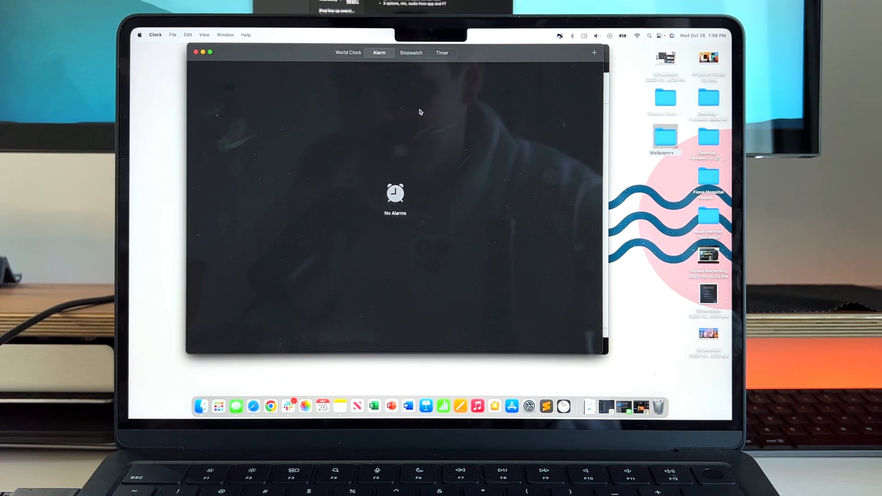
{"action": "mouse_move", "coordinate": [439, 82]}
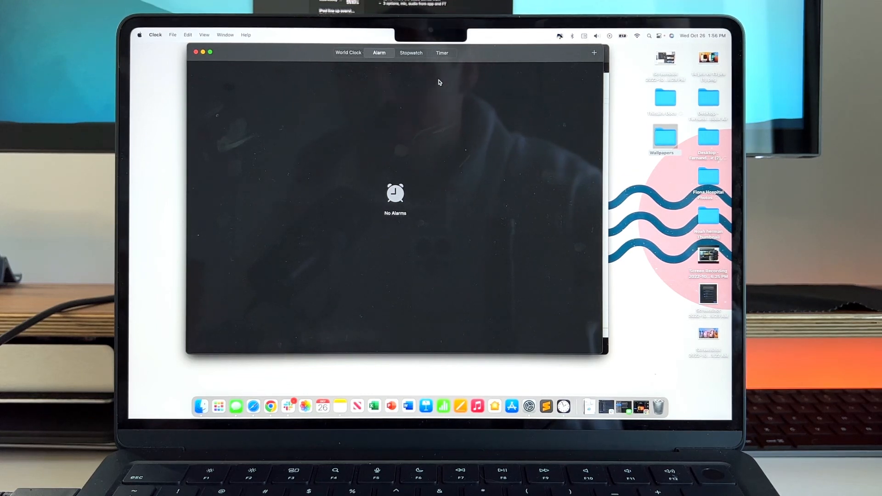
{"action": "left_click", "coordinate": [411, 52]}
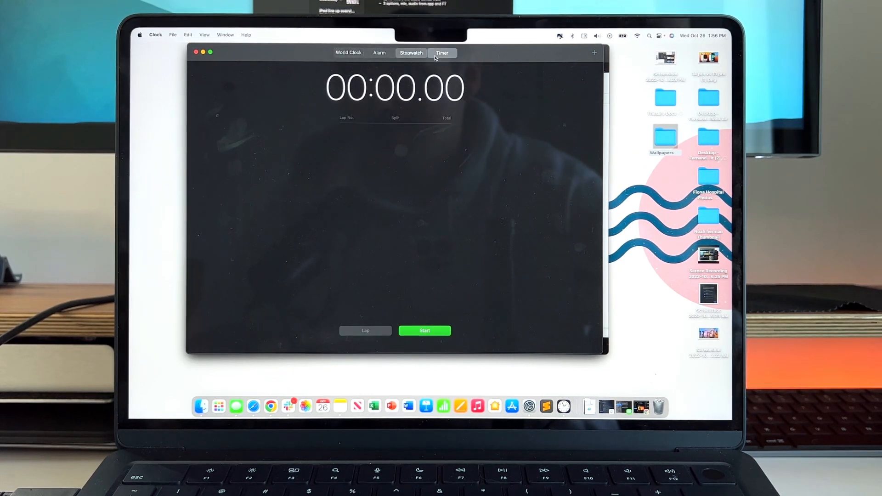
{"action": "left_click", "coordinate": [379, 53]}
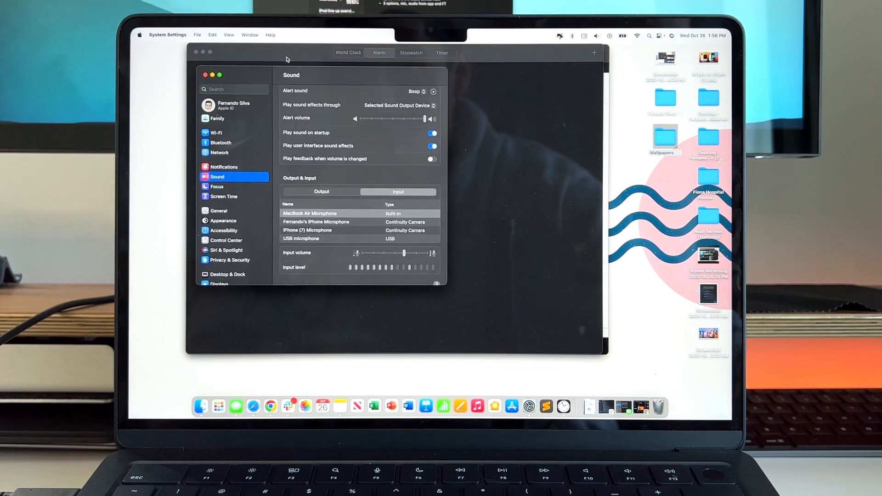
- Show the Wi-Fi page in System Settings, scrolling the sidebar down and back up
{"action": "left_click", "coordinate": [214, 133]}
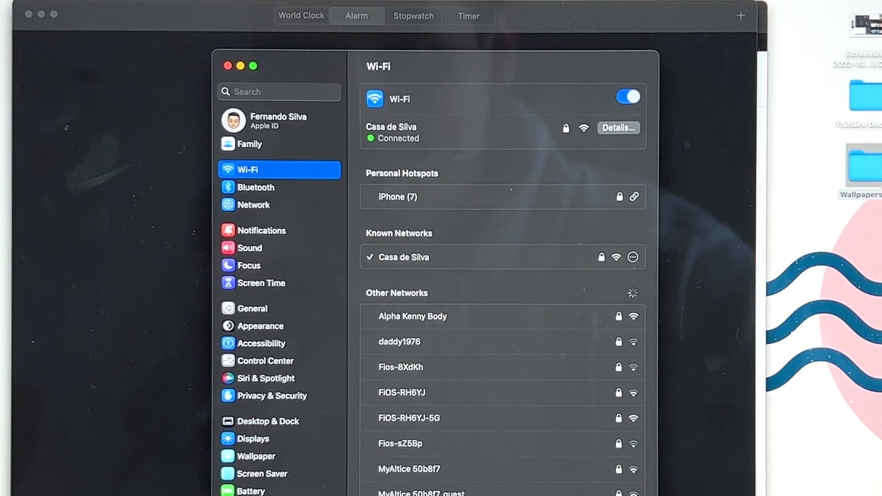
{"action": "mouse_move", "coordinate": [283, 198]}
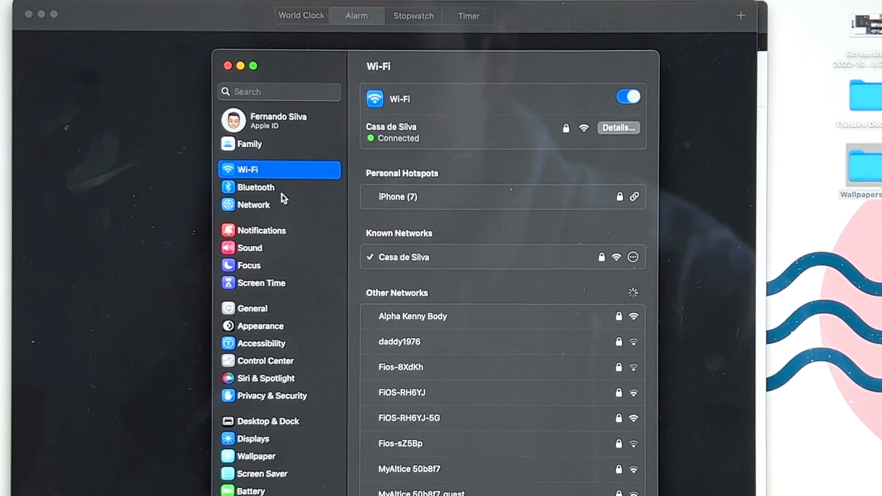
{"action": "scroll", "scroll_direction": "down", "scroll_amount": 3}
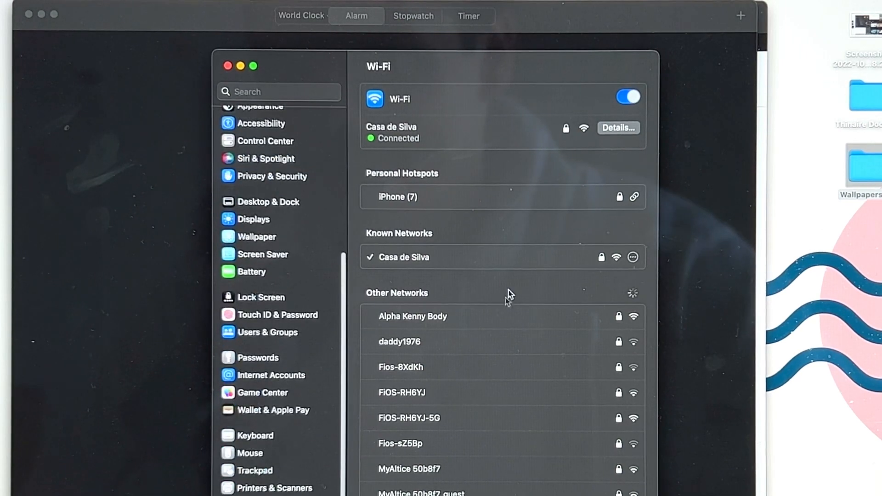
{"action": "mouse_move", "coordinate": [303, 388]}
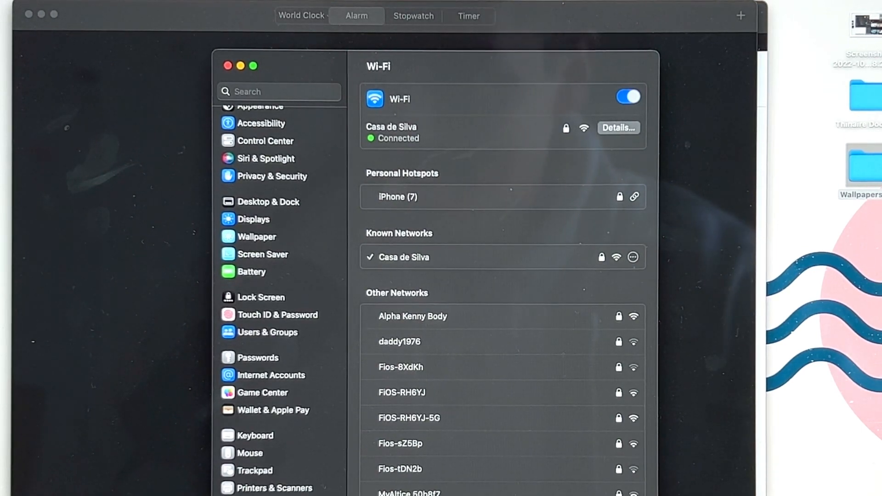
{"action": "scroll", "scroll_direction": "up", "scroll_amount": 3}
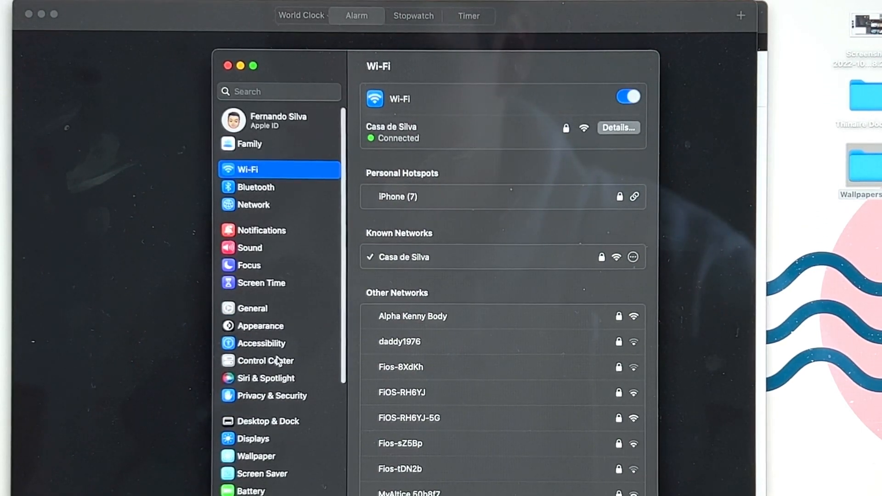
- Open General > Software Update and review, then close, the automatic update options
{"action": "left_click", "coordinate": [252, 308]}
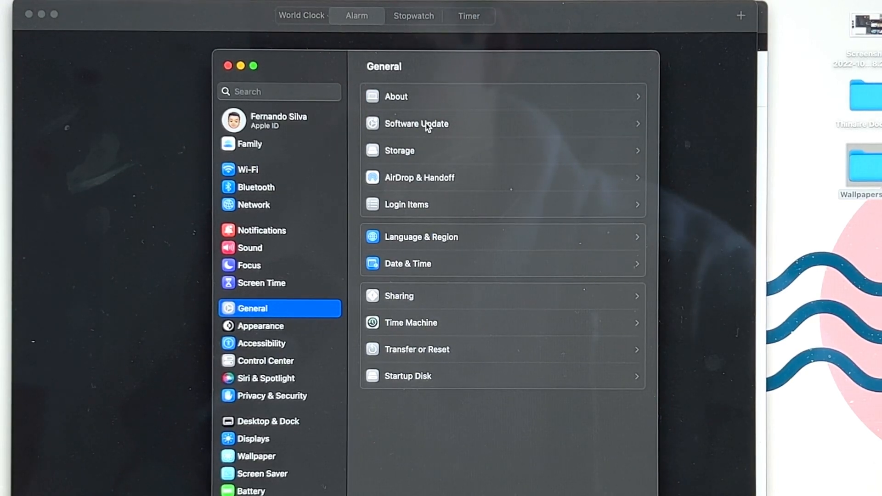
{"action": "left_click", "coordinate": [416, 124]}
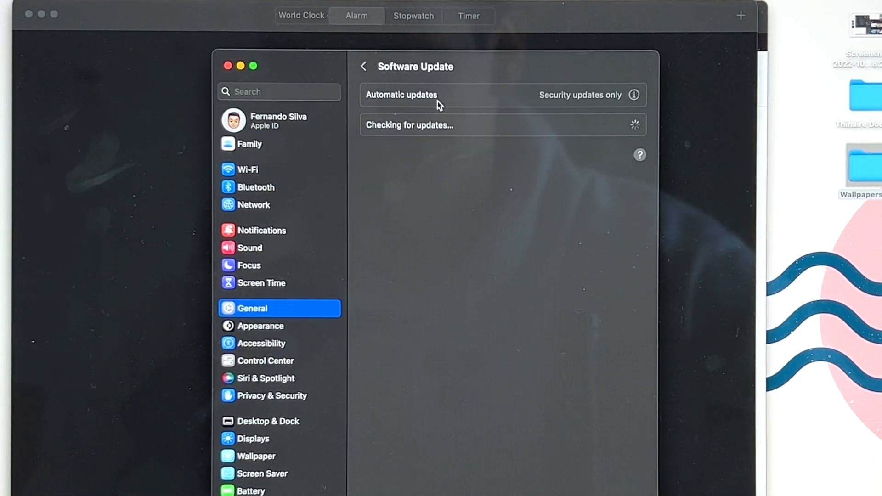
{"action": "left_click", "coordinate": [401, 95]}
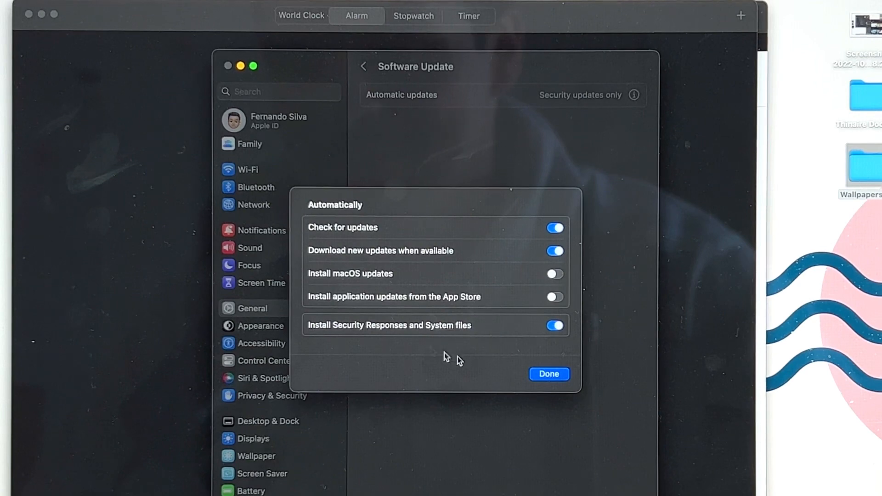
{"action": "left_click", "coordinate": [549, 373]}
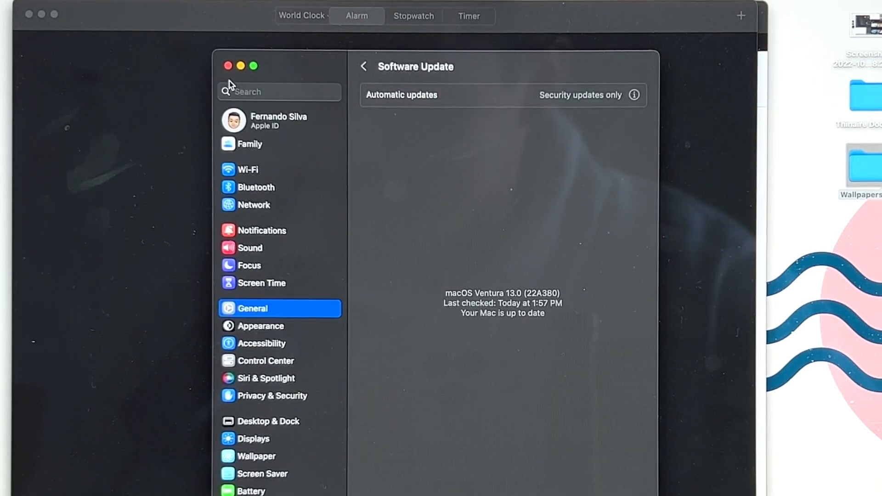
{"action": "mouse_move", "coordinate": [272, 166]}
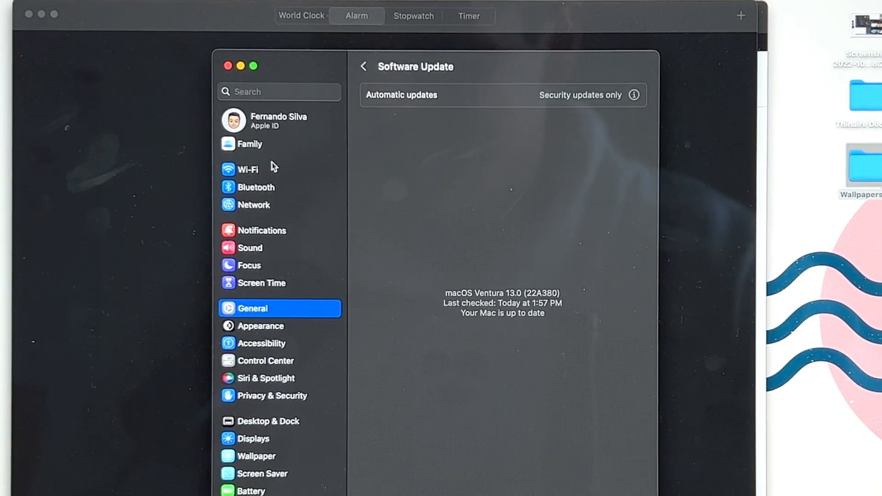
{"action": "mouse_move", "coordinate": [268, 172]}
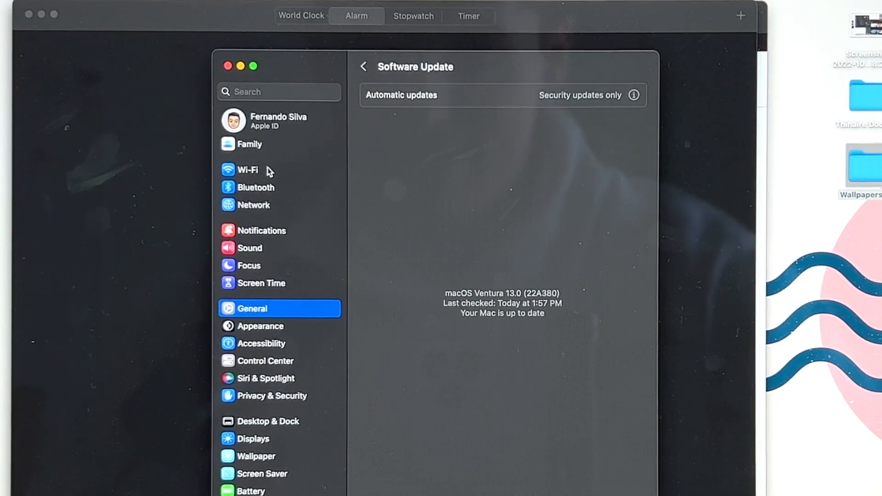
{"action": "scroll", "scroll_direction": "down", "scroll_amount": 3}
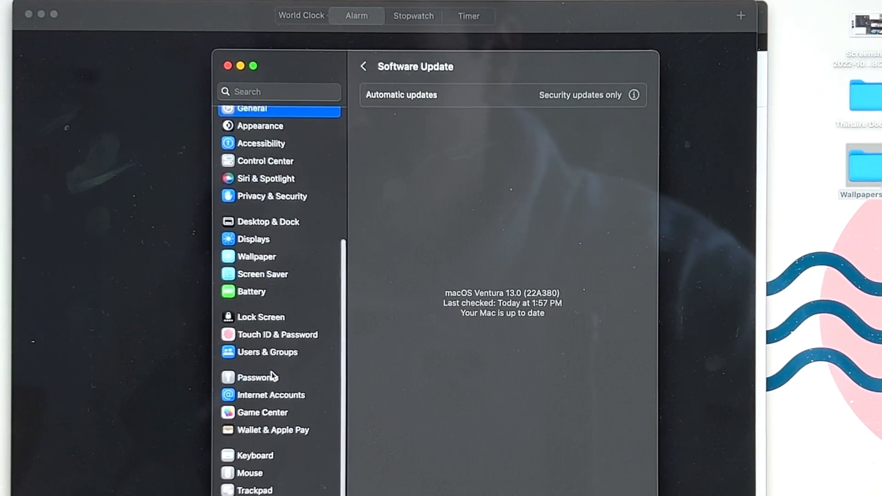
- Show the Battery page with health and usage, and view the Low Power Mode pop-up
{"action": "left_click", "coordinate": [251, 292]}
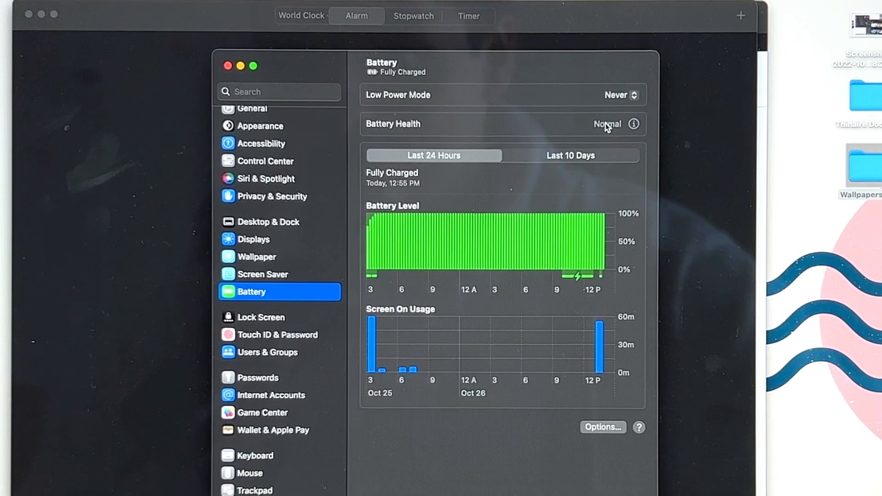
{"action": "mouse_move", "coordinate": [553, 102]}
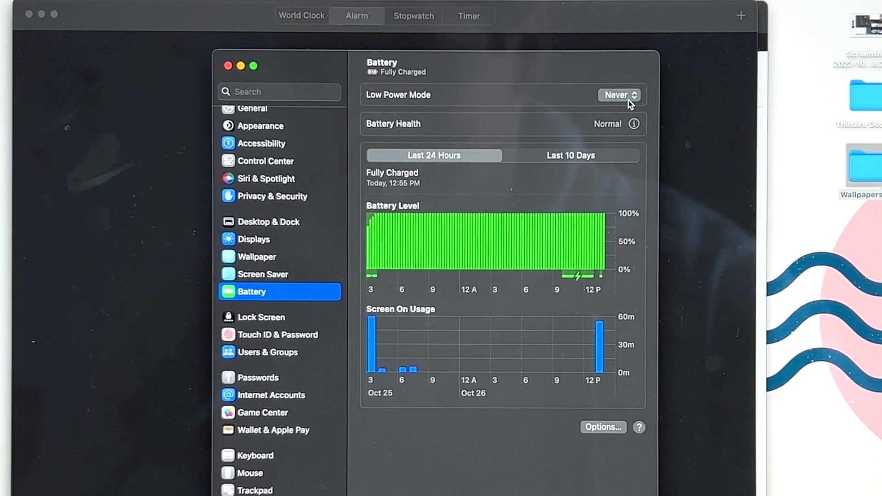
{"action": "mouse_move", "coordinate": [516, 99]}
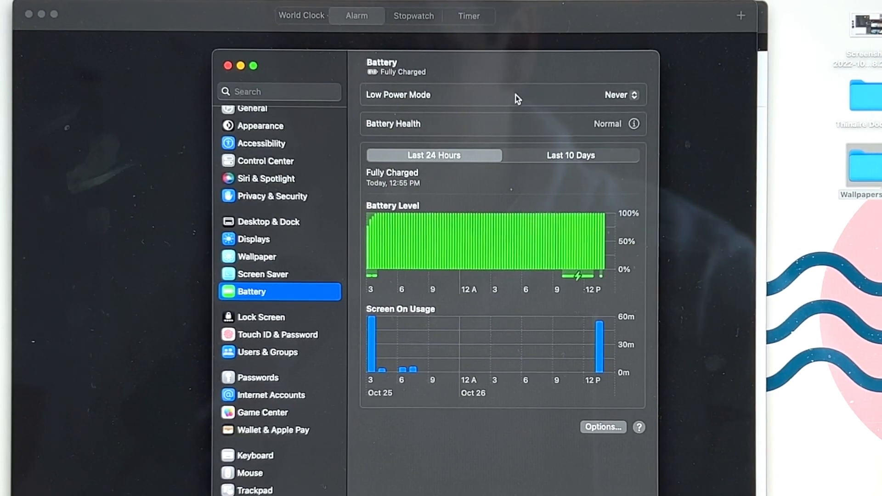
{"action": "left_click", "coordinate": [227, 66]}
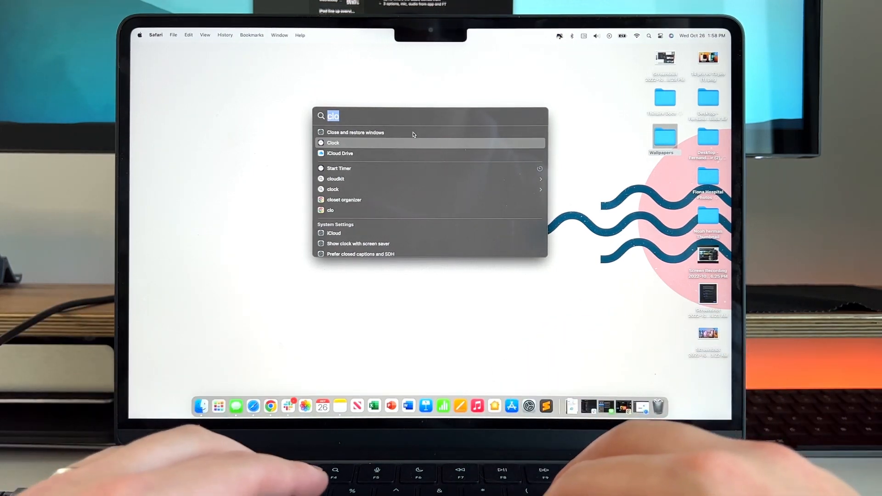
- Search Spotlight for 'ipo' and then 'iphone', scrolling through the suggested results
{"action": "type", "text": "ipo"}
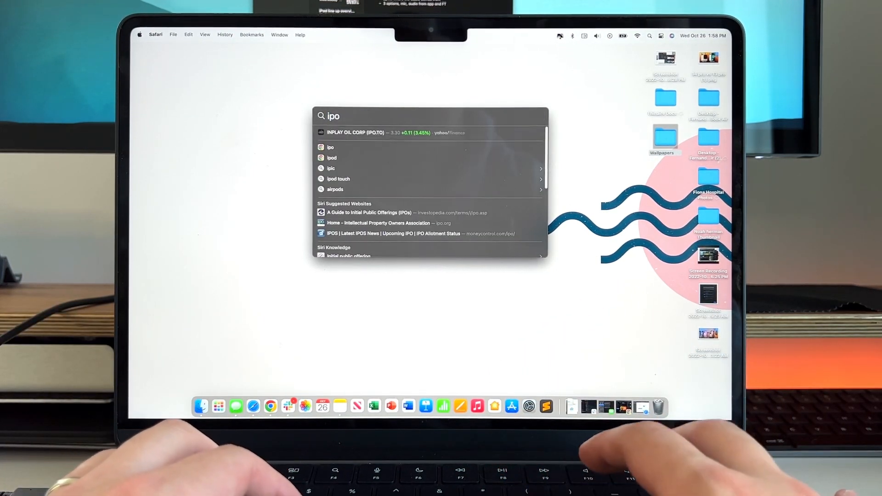
{"action": "type", "text": "iphone"}
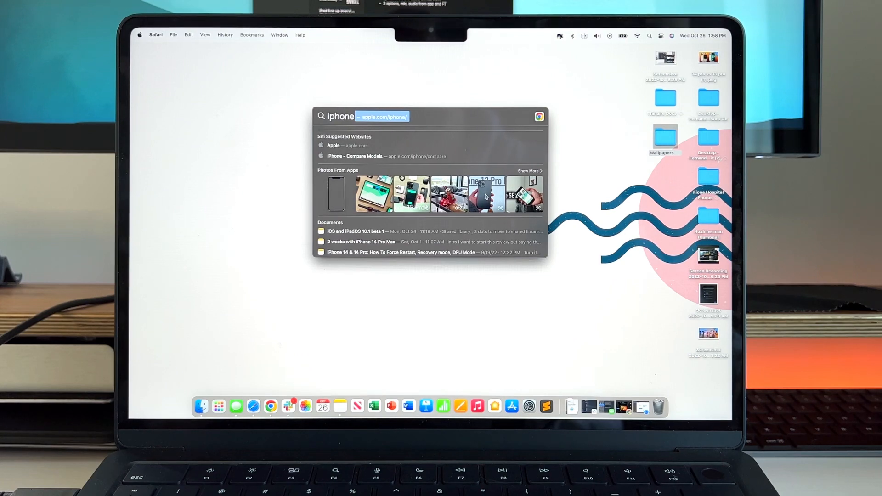
{"action": "scroll", "scroll_direction": "down", "scroll_amount": 3}
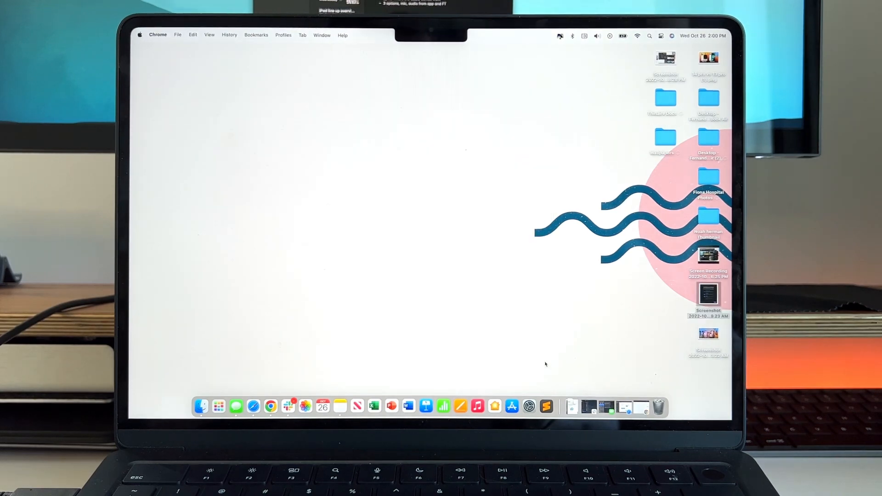
- Move System Settings left and switch on Background sounds under Accessibility > Audio
{"action": "left_click", "coordinate": [528, 406]}
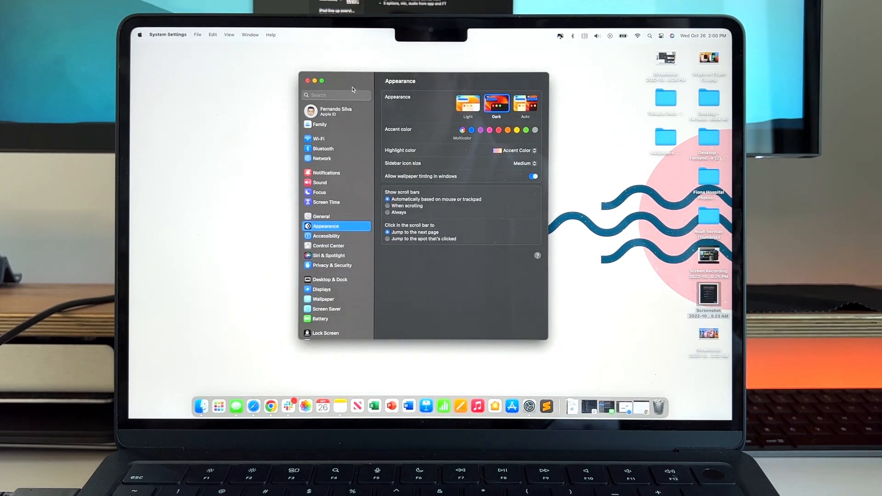
{"action": "left_click_drag", "start_coordinate": [399, 81], "coordinate": [337, 84]}
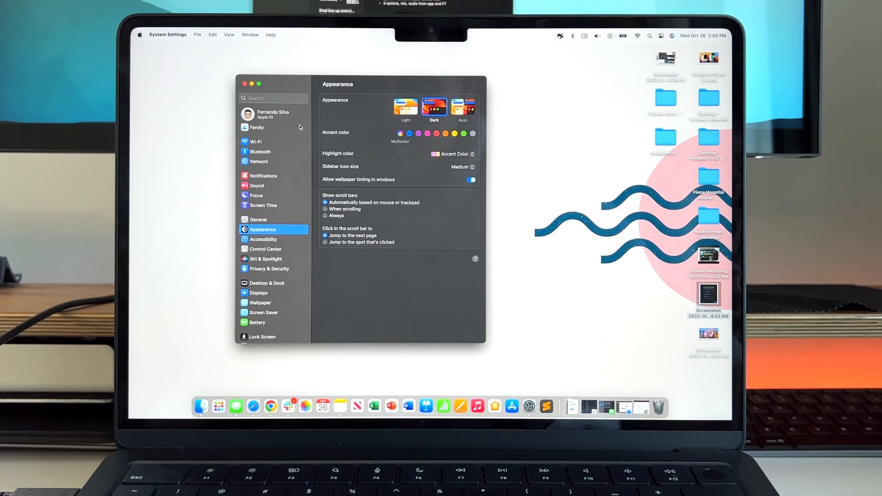
{"action": "mouse_move", "coordinate": [315, 146]}
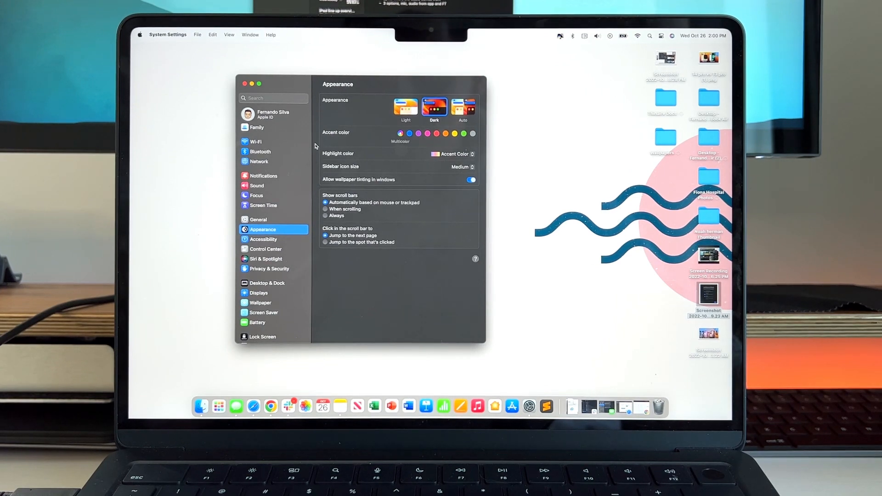
{"action": "mouse_move", "coordinate": [528, 404]}
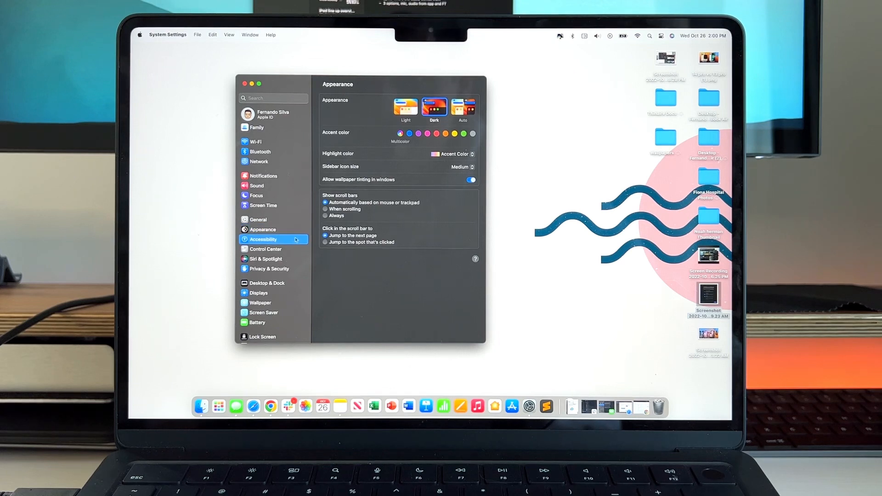
{"action": "left_click", "coordinate": [263, 239]}
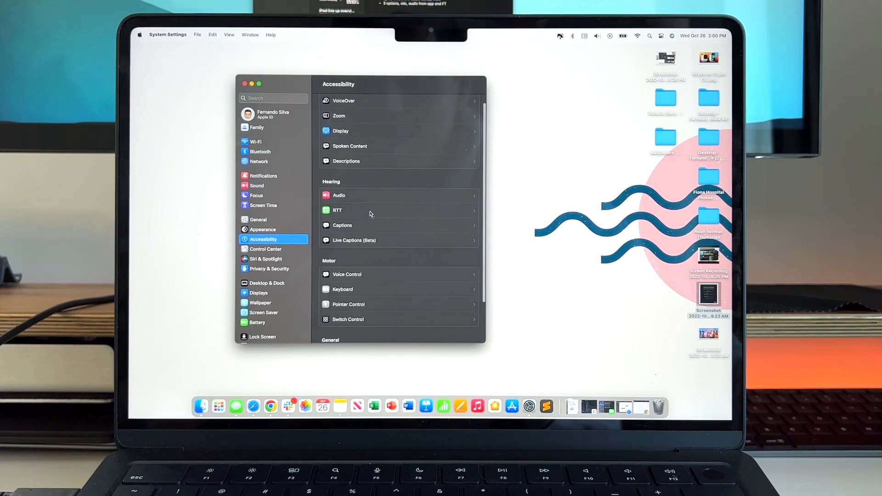
{"action": "left_click", "coordinate": [338, 195]}
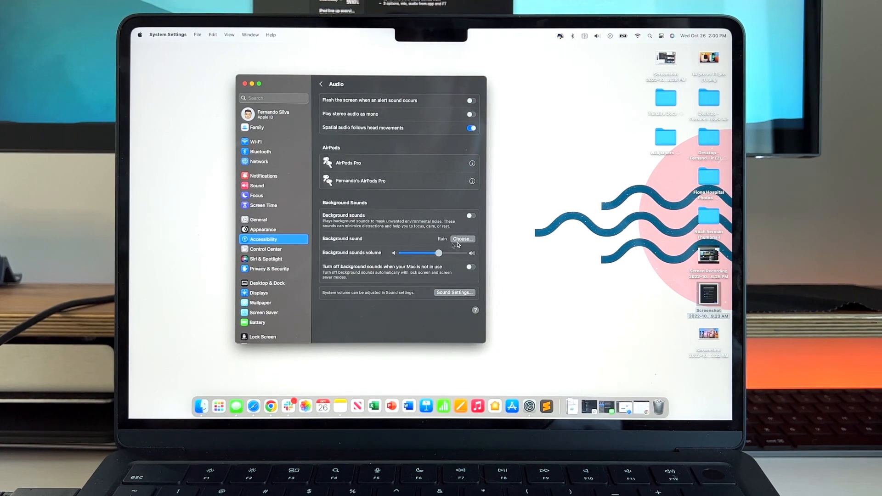
{"action": "mouse_move", "coordinate": [456, 271]}
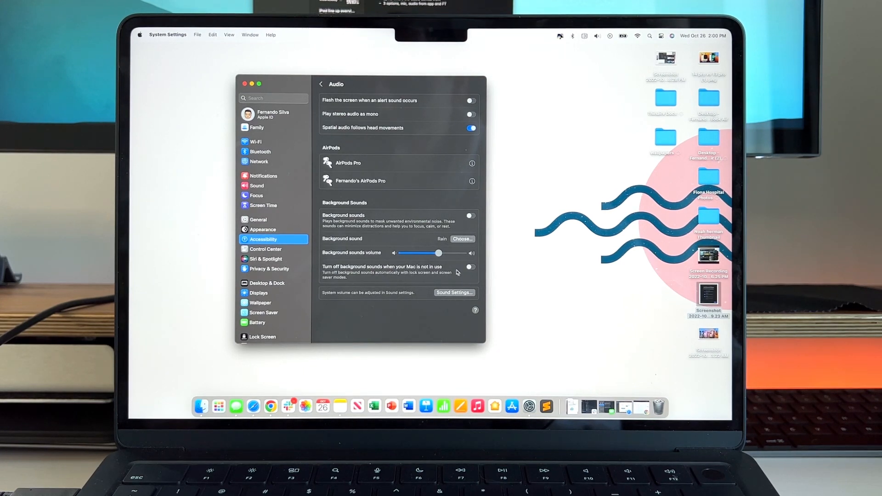
{"action": "left_click", "coordinate": [470, 215]}
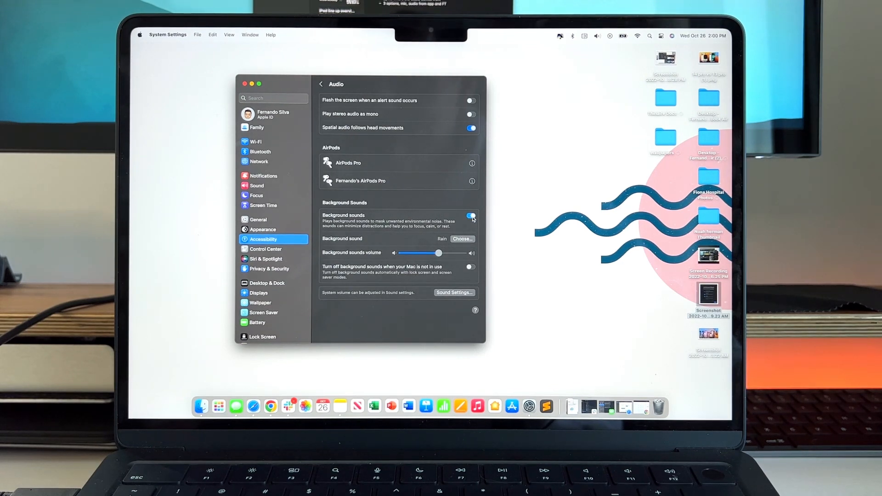
{"action": "left_click", "coordinate": [470, 215]}
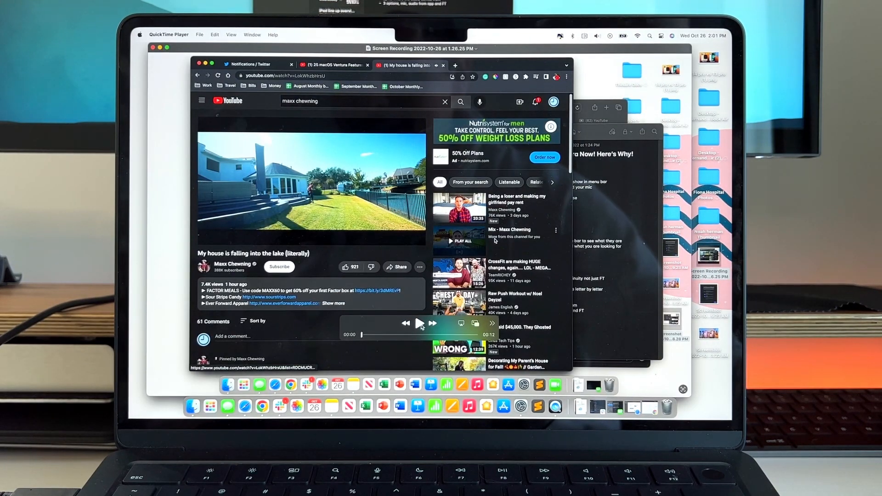
- Play the screen recording in QuickTime Player
{"action": "left_click", "coordinate": [419, 323]}
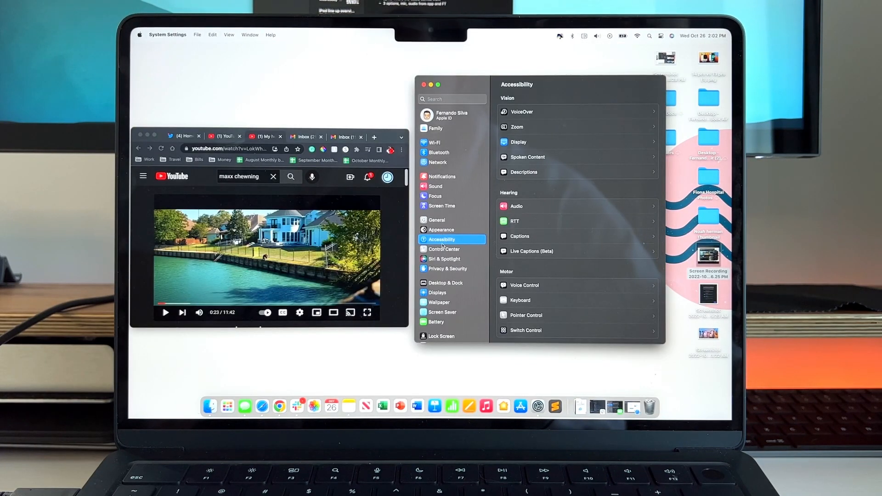
- Show the Live Captions (Beta) settings and bring the Chrome YouTube video forward
{"action": "left_click", "coordinate": [529, 250]}
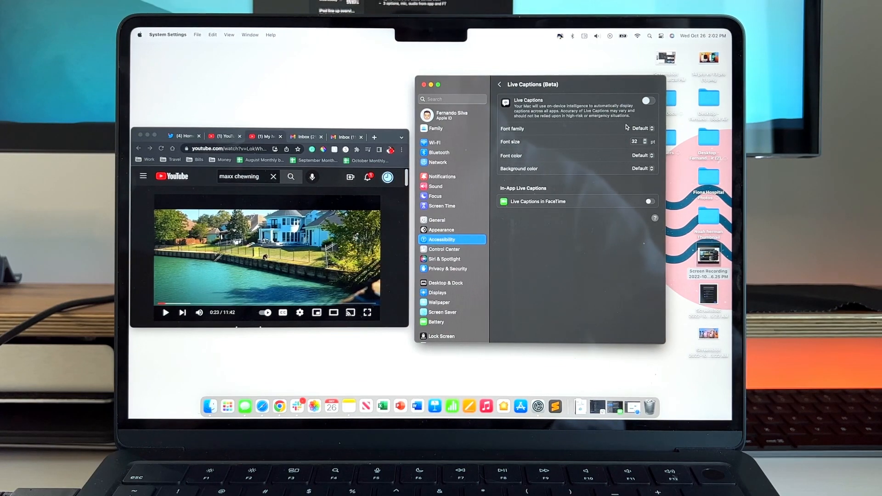
{"action": "mouse_move", "coordinate": [628, 115]}
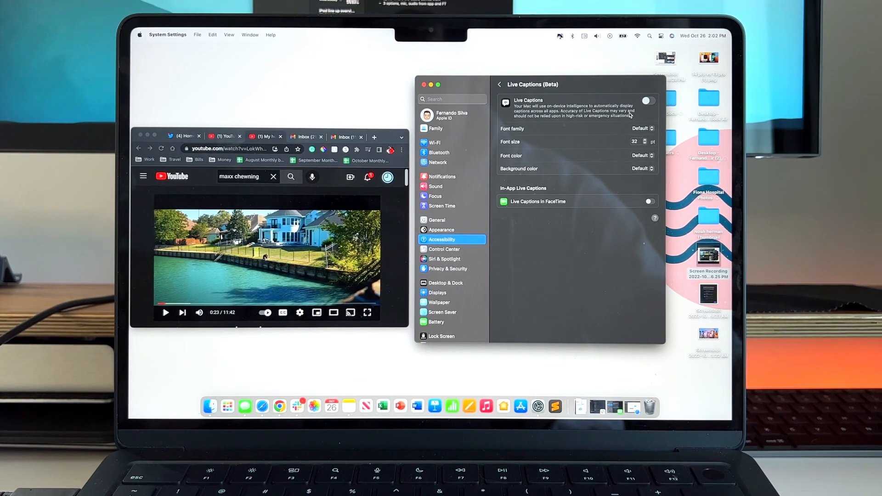
{"action": "left_click", "coordinate": [264, 217]}
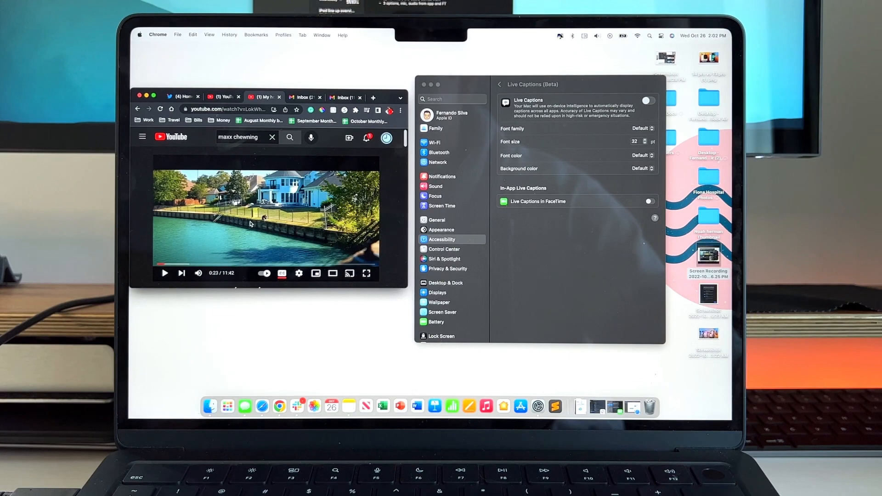
{"action": "mouse_move", "coordinate": [281, 273]}
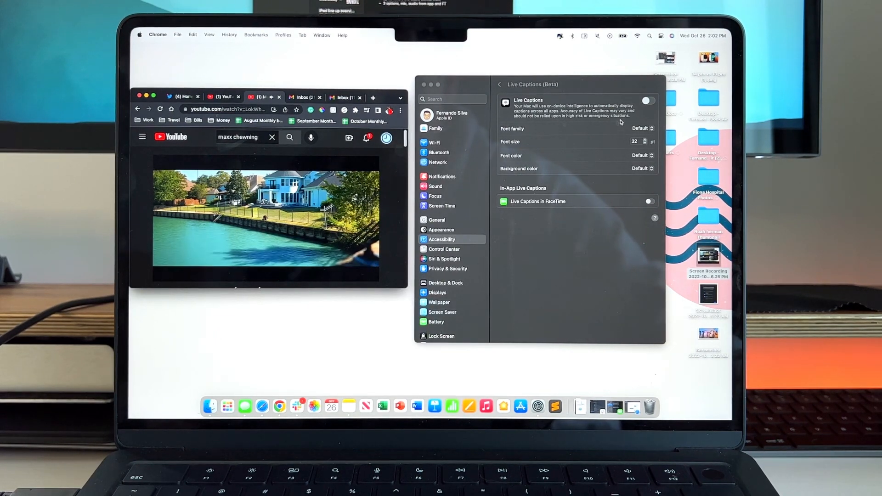
- Switch on Live Captions, watch captions transcribe the YouTube video, then pause it
{"action": "left_click", "coordinate": [647, 101]}
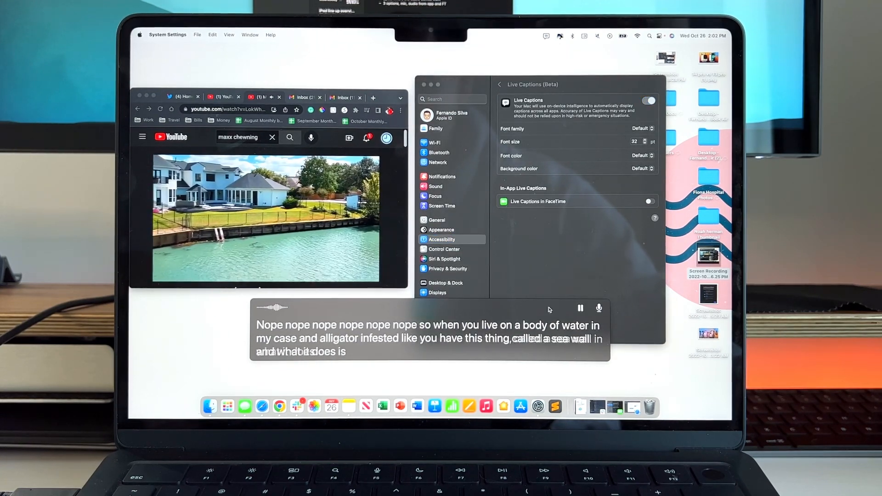
{"action": "left_click", "coordinate": [267, 219]}
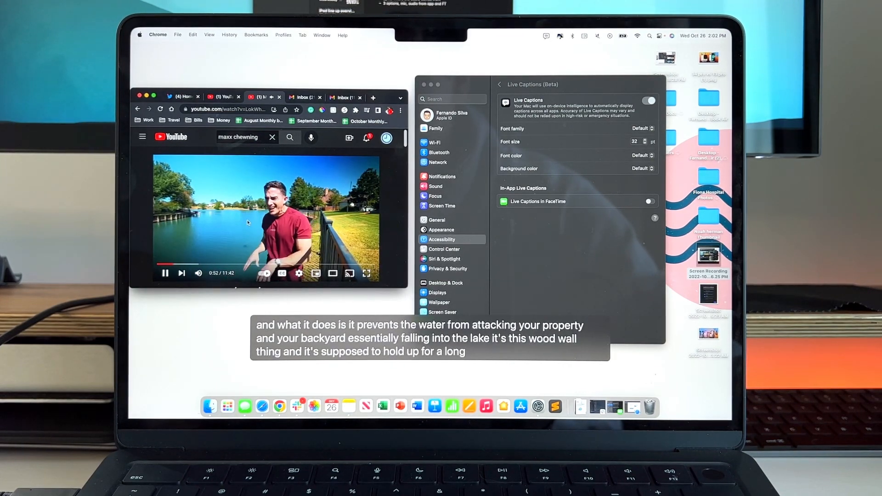
{"action": "left_click", "coordinate": [165, 273]}
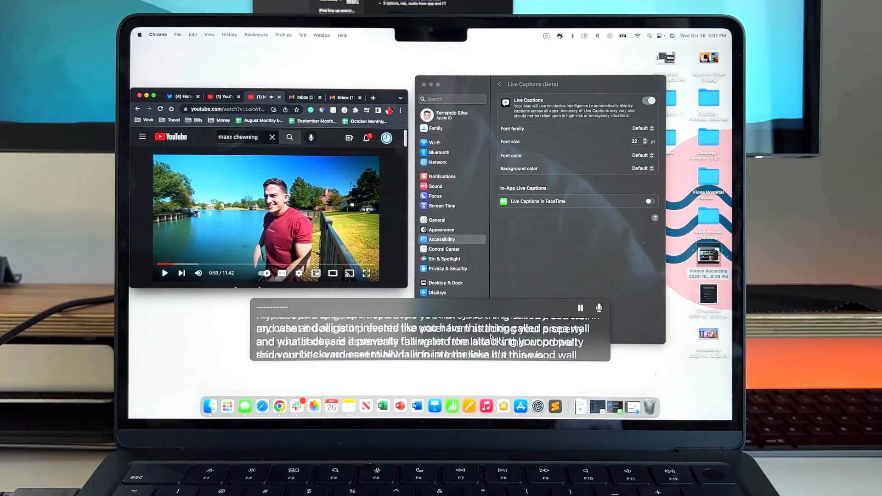